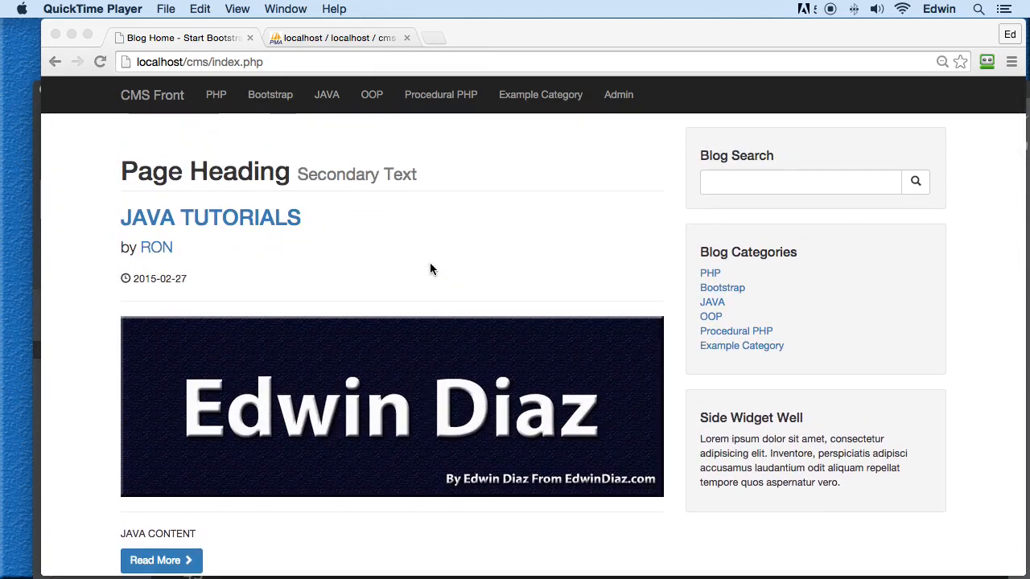
mouse_move(553, 342)
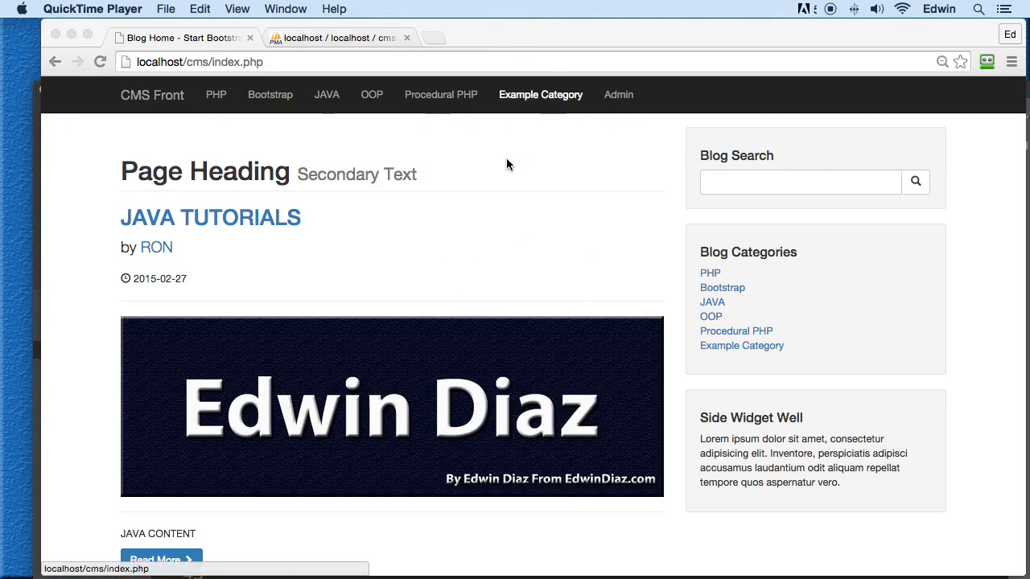
Step: Open the cms database overview in phpMyAdmin
scroll("down", 3)
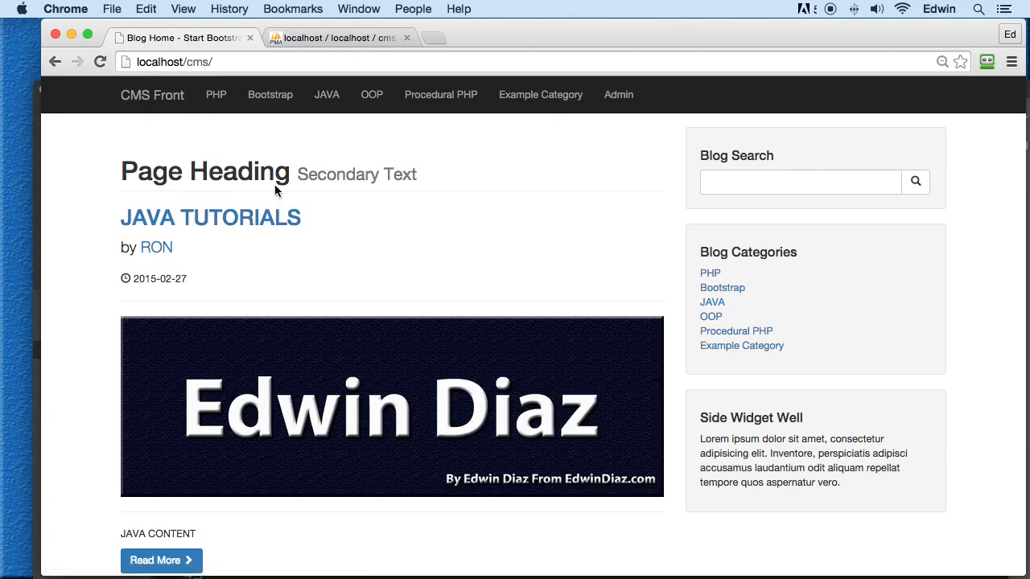
mouse_move(350, 212)
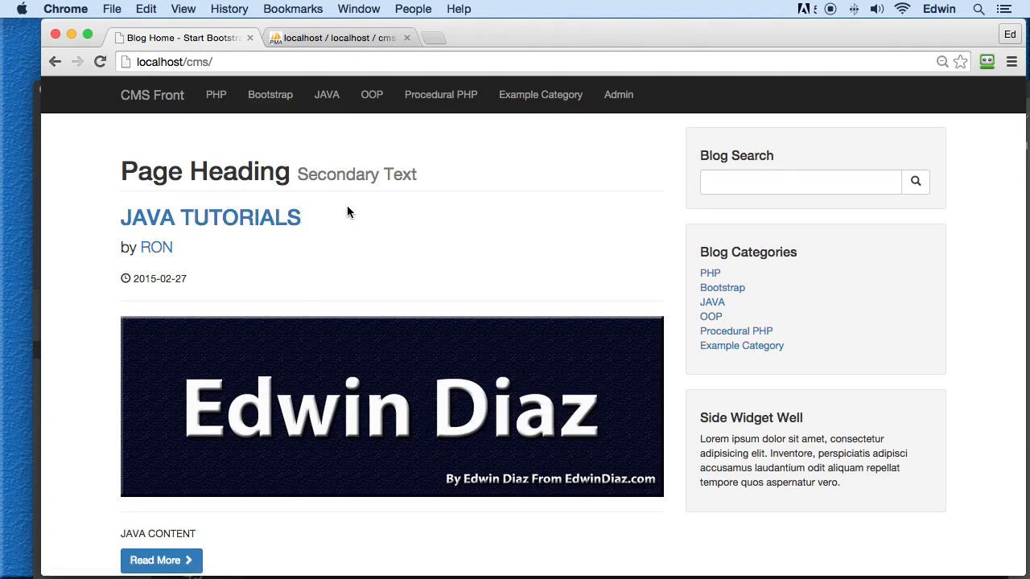
mouse_move(403, 17)
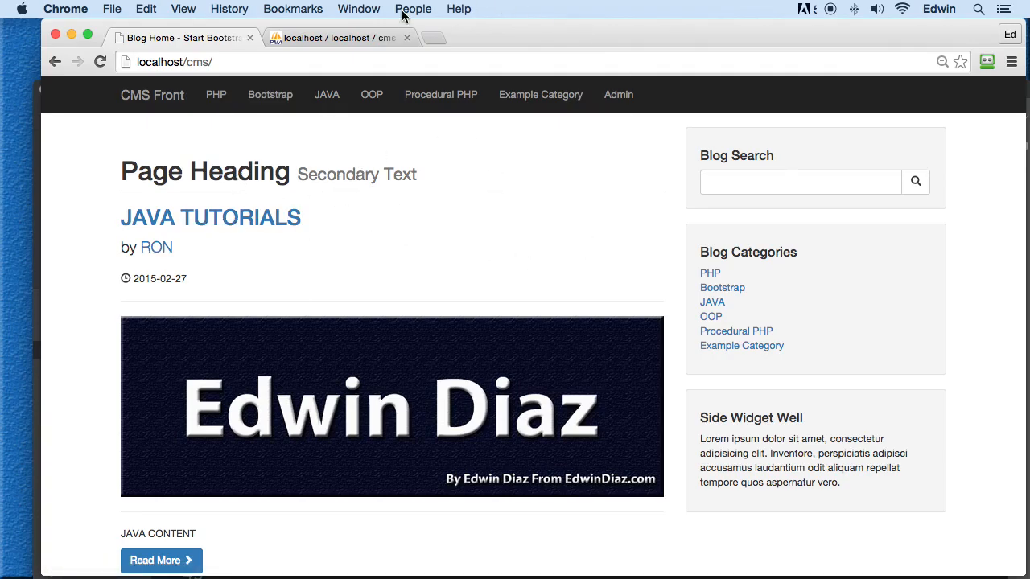
left_click(338, 37)
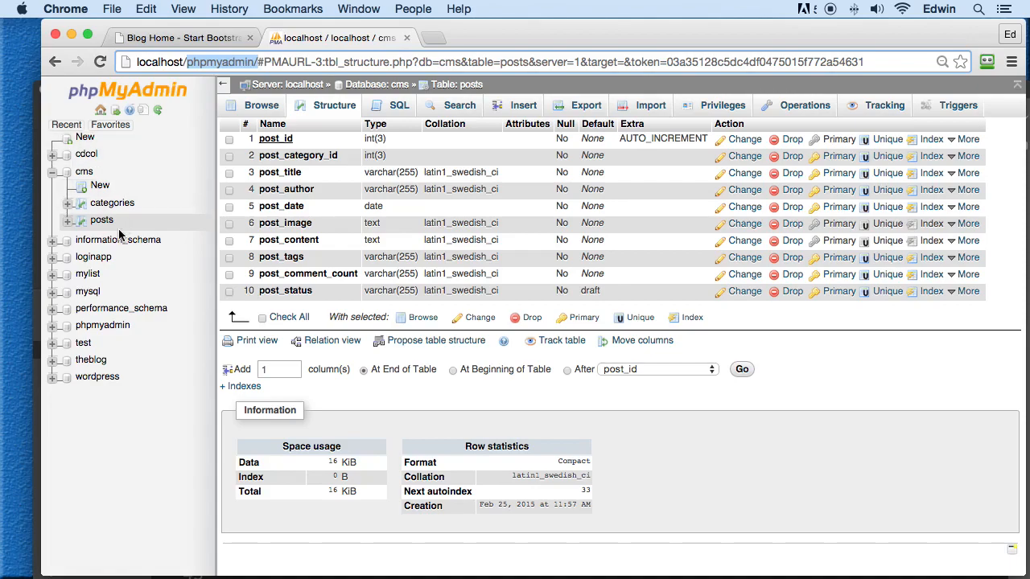
left_click(83, 171)
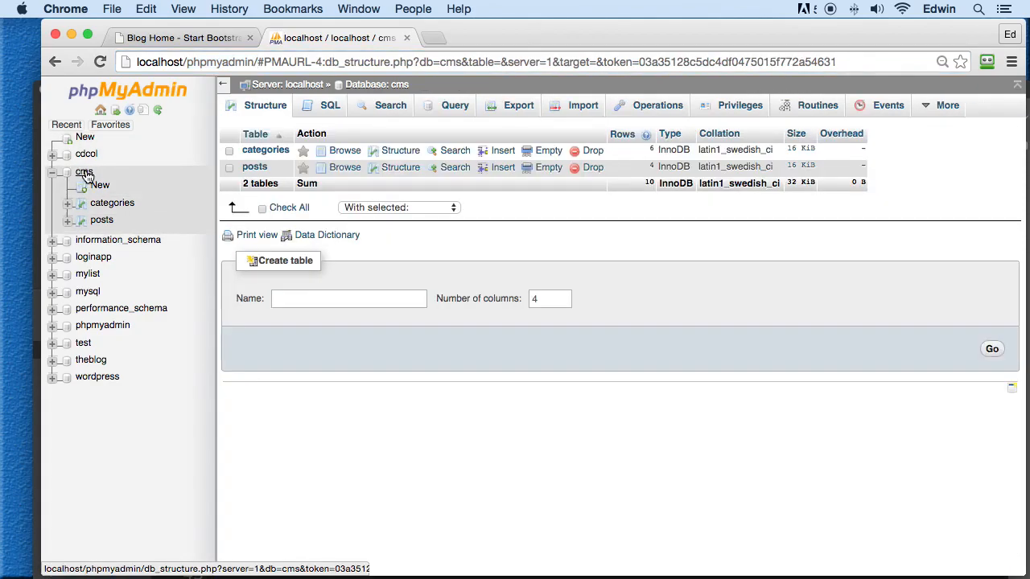
Step: Name the new table 'comments' and give it 7 columns
left_click(349, 298)
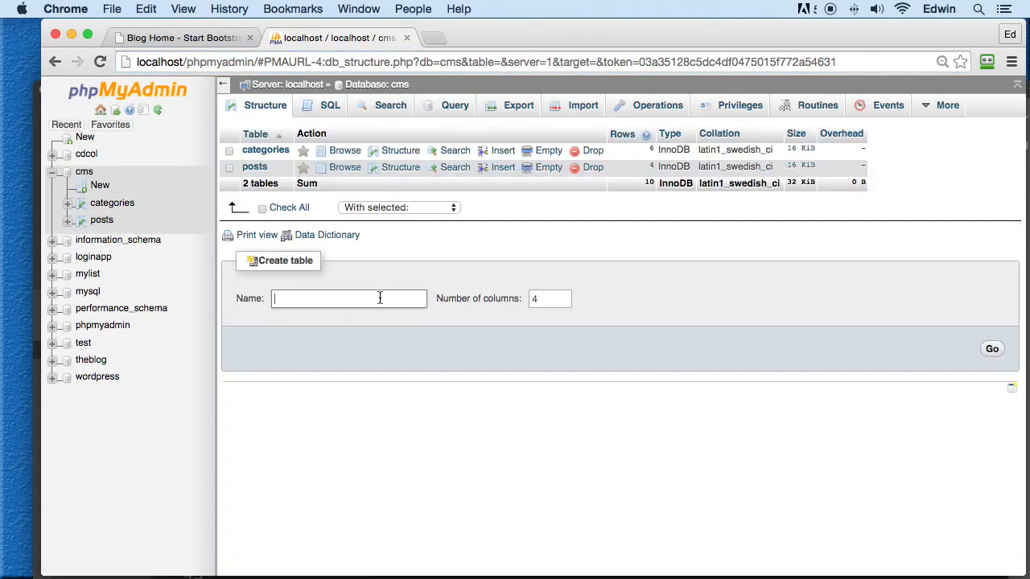
type("comments")
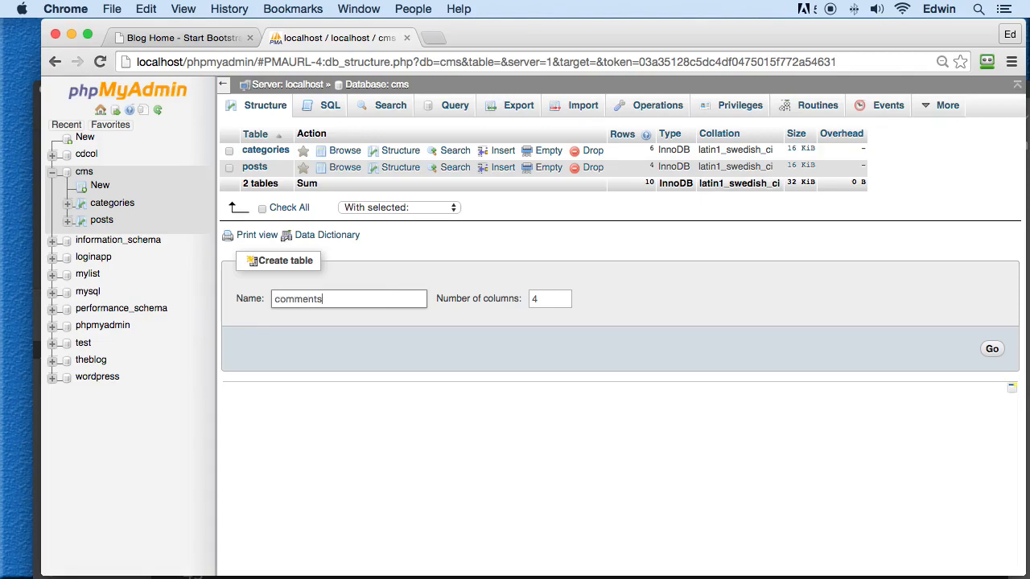
left_click(550, 298)
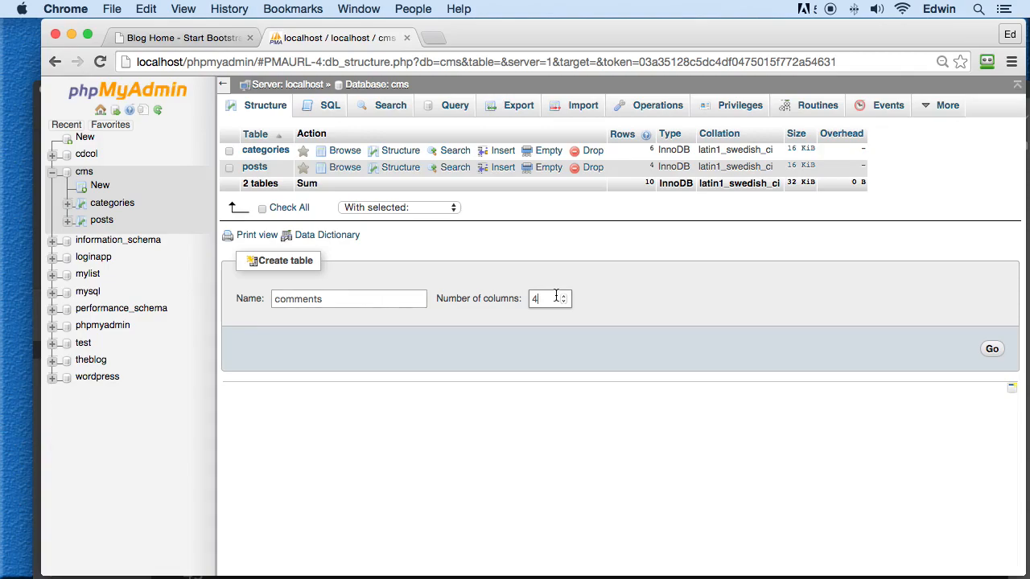
type("11")
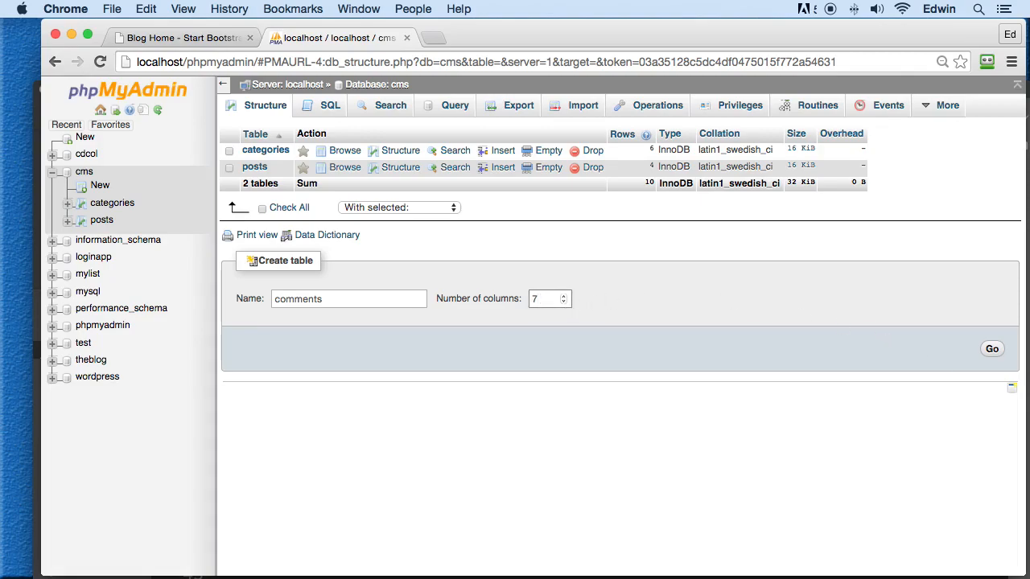
Step: Define the first column comment_id as INT length 3, primary key with auto-increment
left_click(992, 349)
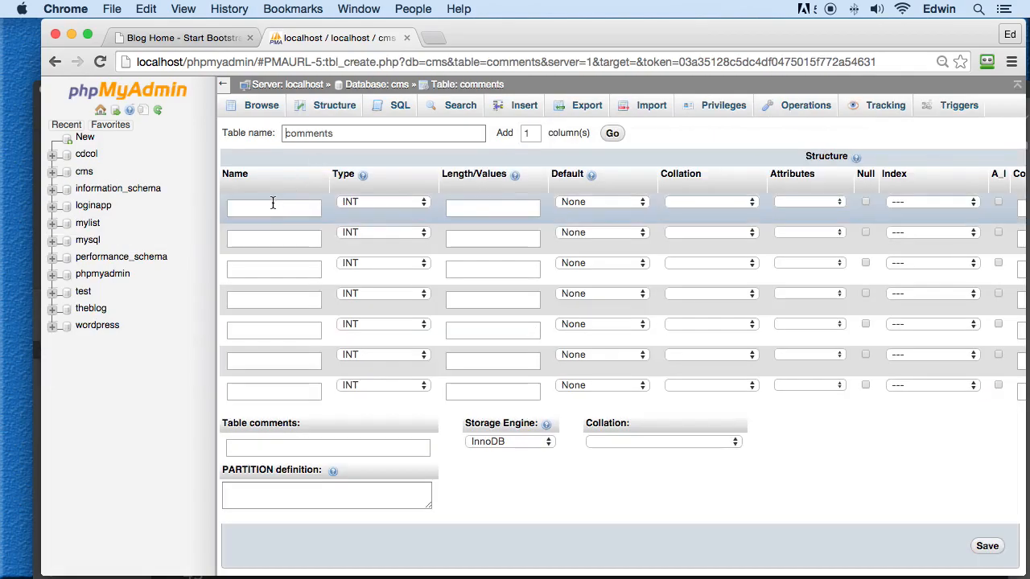
type("c")
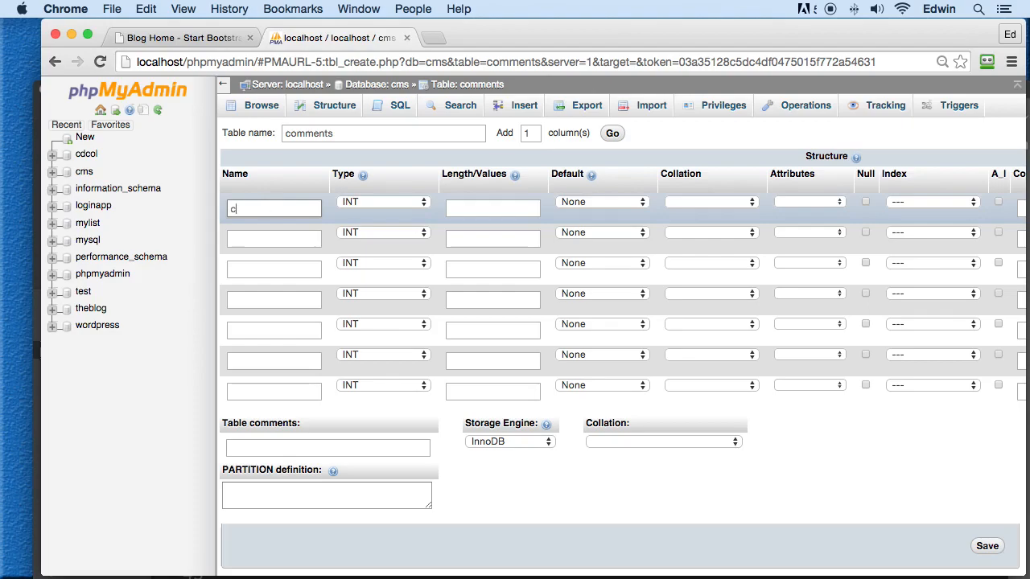
type("o")
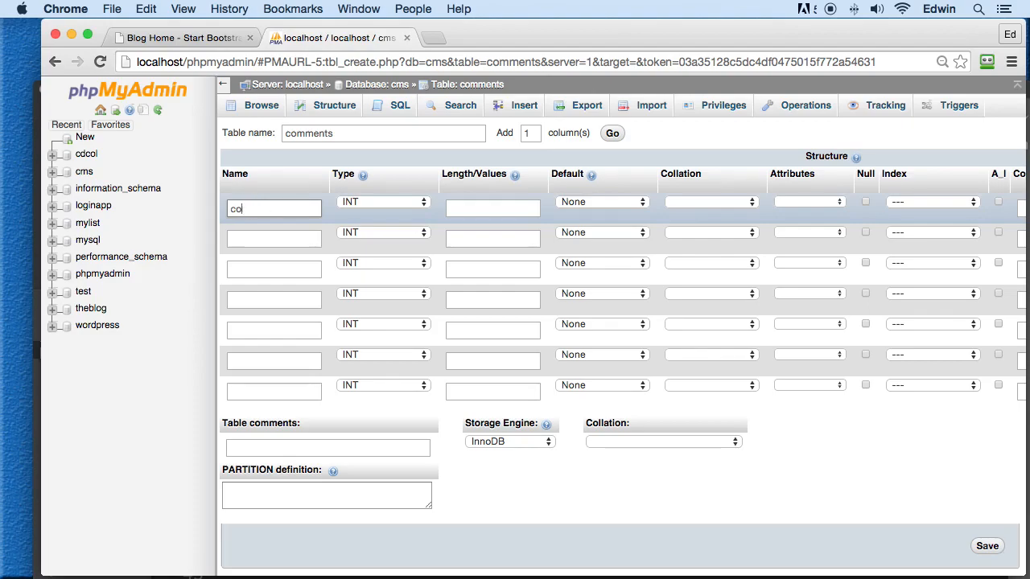
type("mment_id")
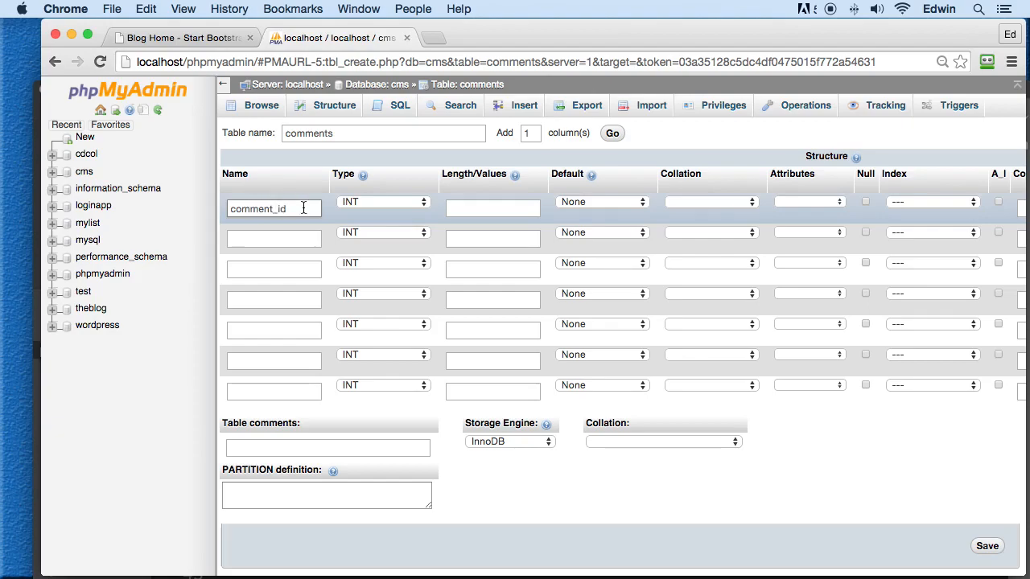
type("3")
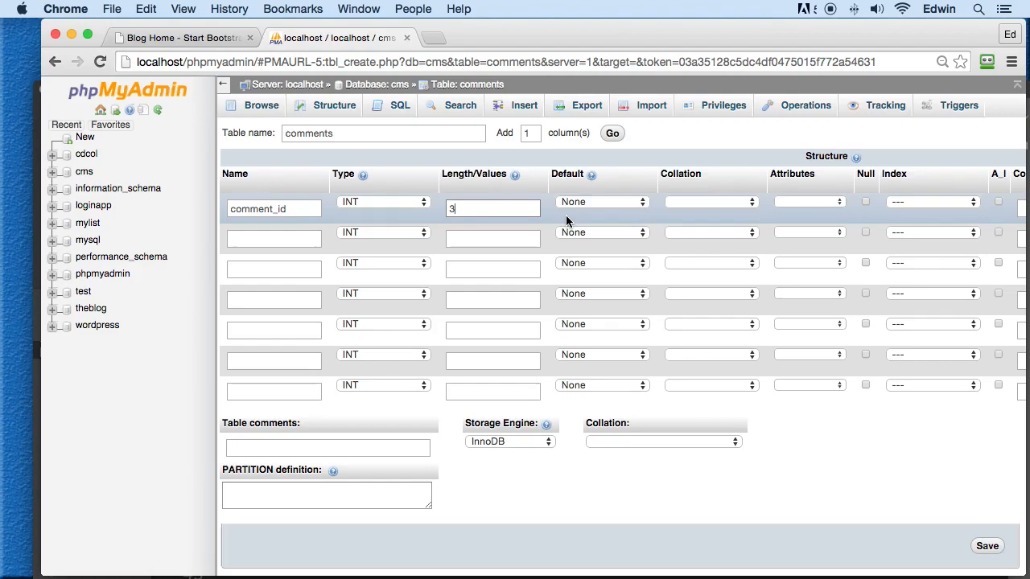
left_click(492, 208)
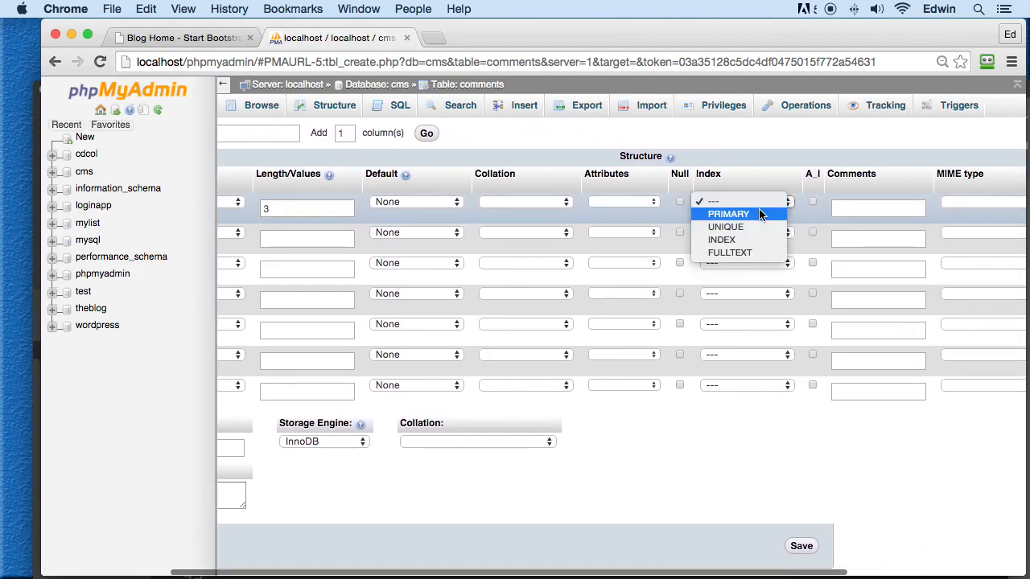
left_click(728, 214)
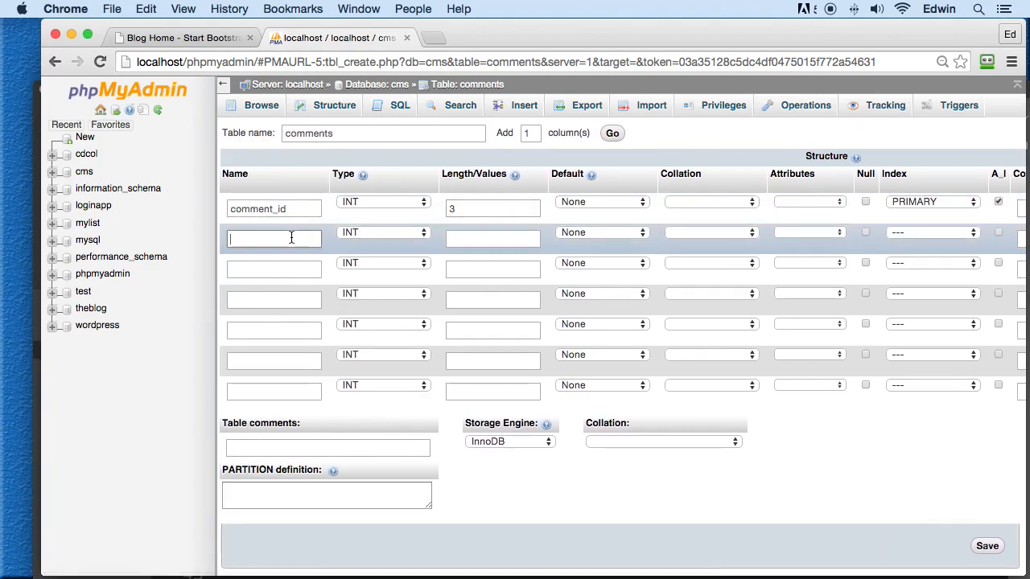
Step: Enter comment_post_id with length 3 and correct the mistyped column names
type("co")
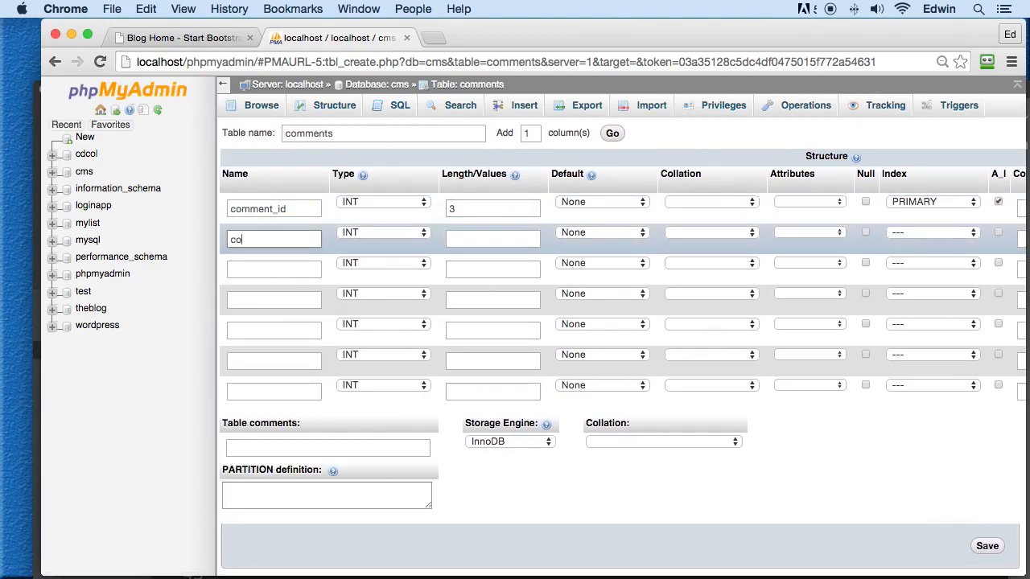
type("mment_post_id")
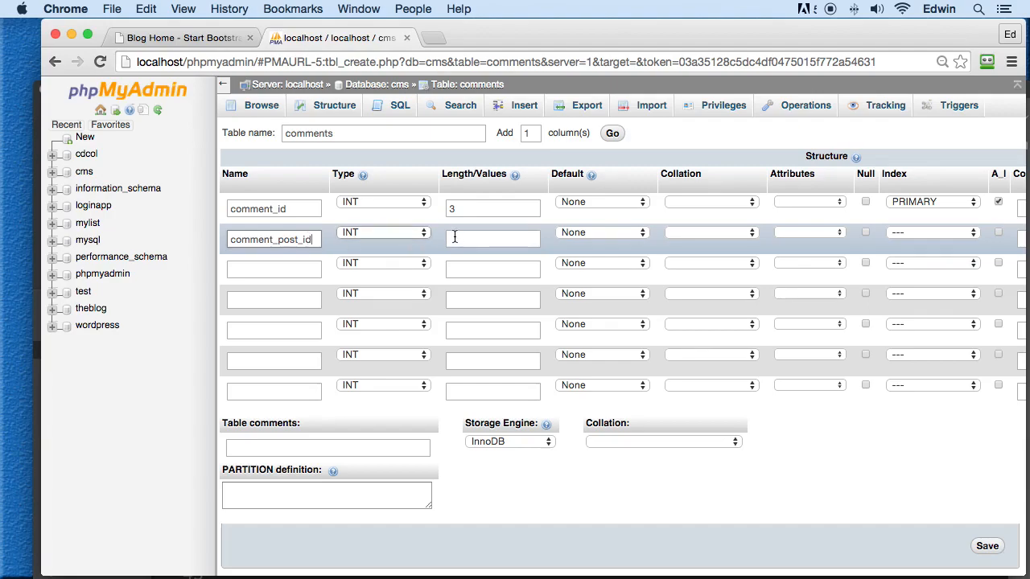
type("3")
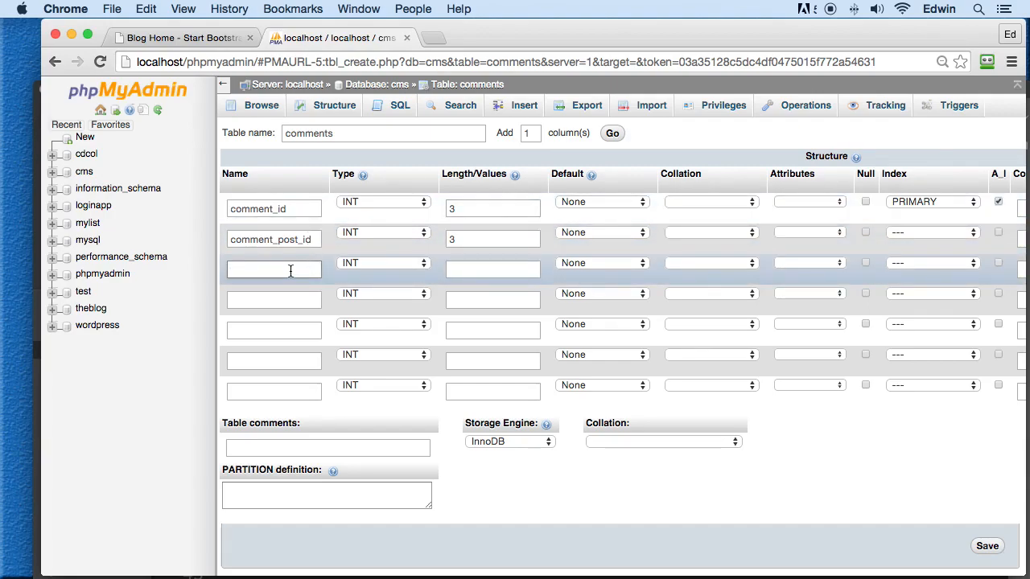
type("cool")
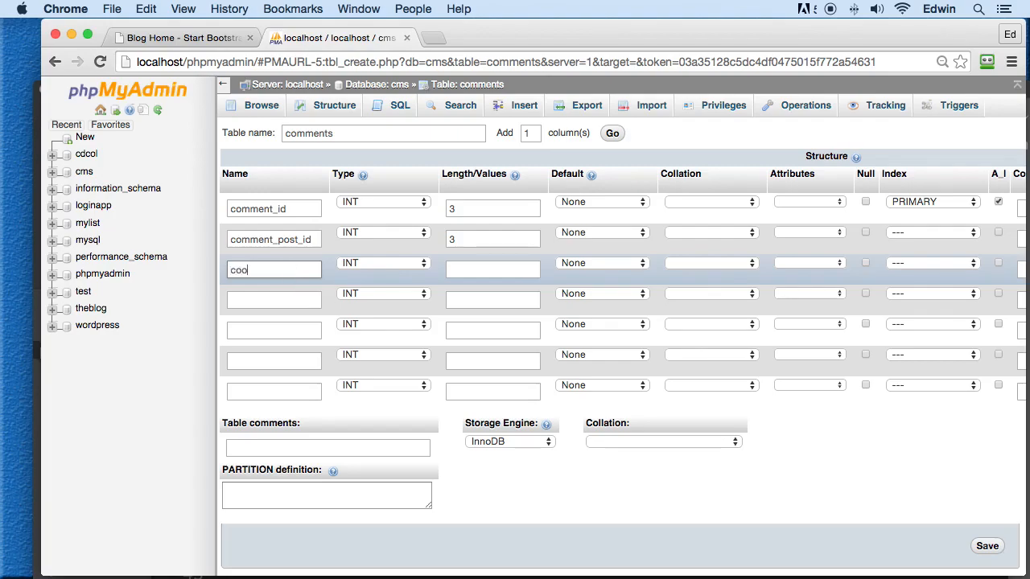
key("Backspace")
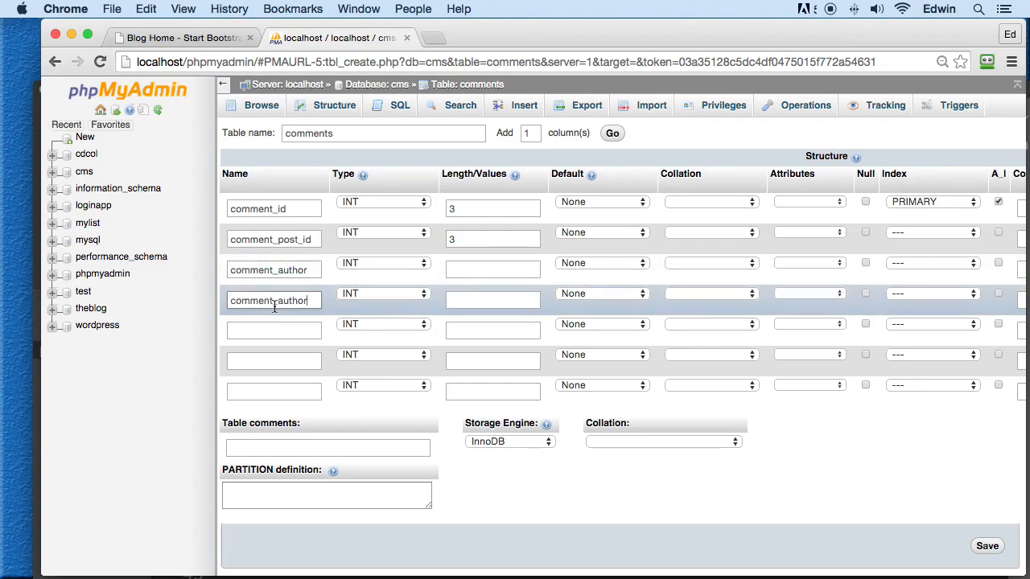
key("Backspace")
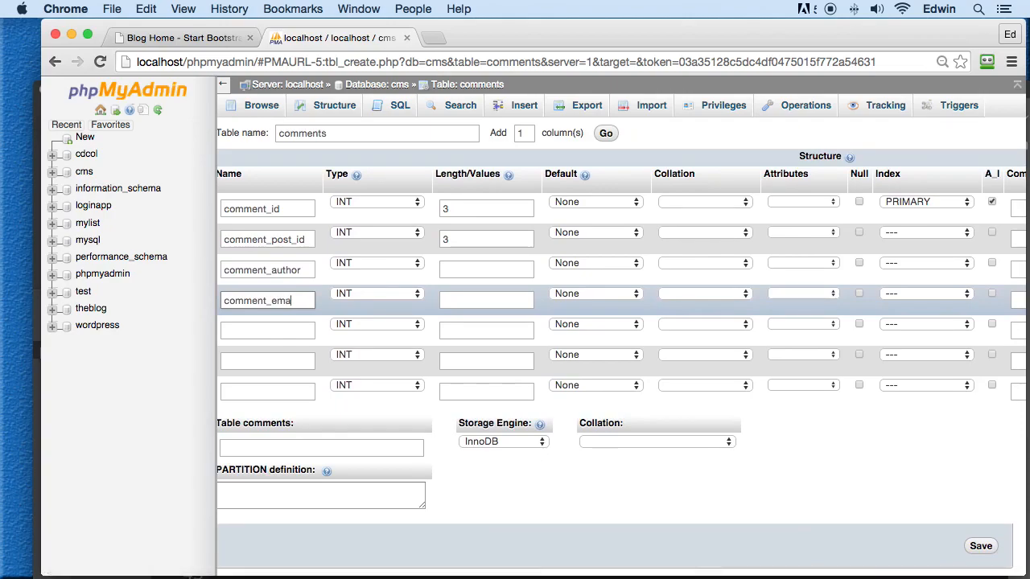
type("il")
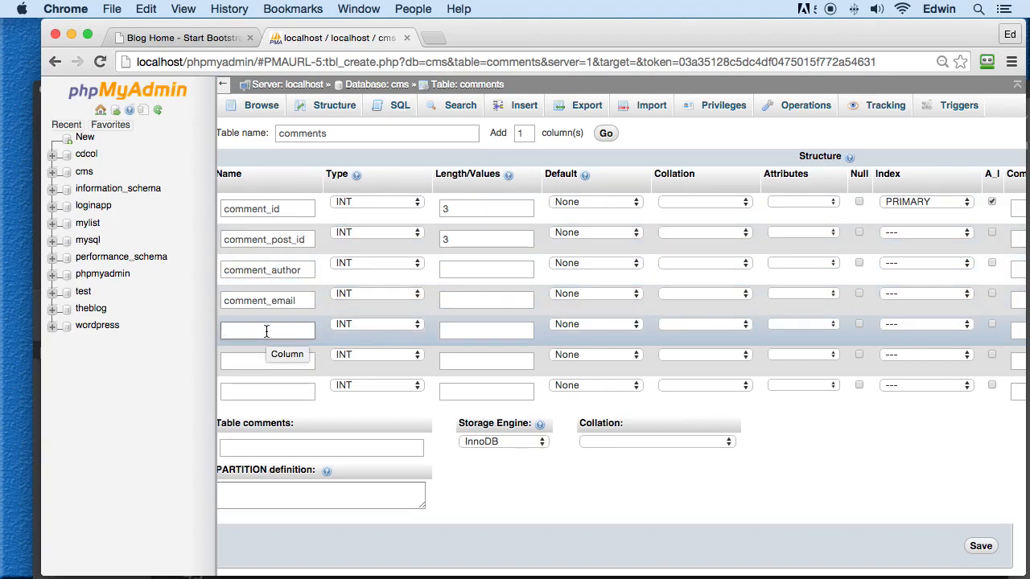
Step: Name the remaining columns comment_author, comment_email, comment_content, comment_status and comment_date
type("comment_author")
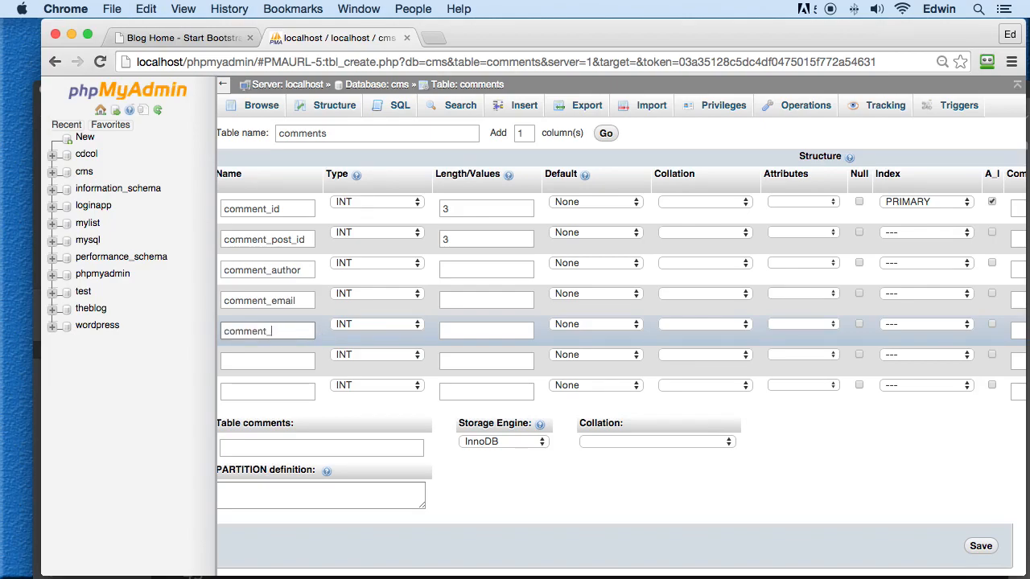
type("cot")
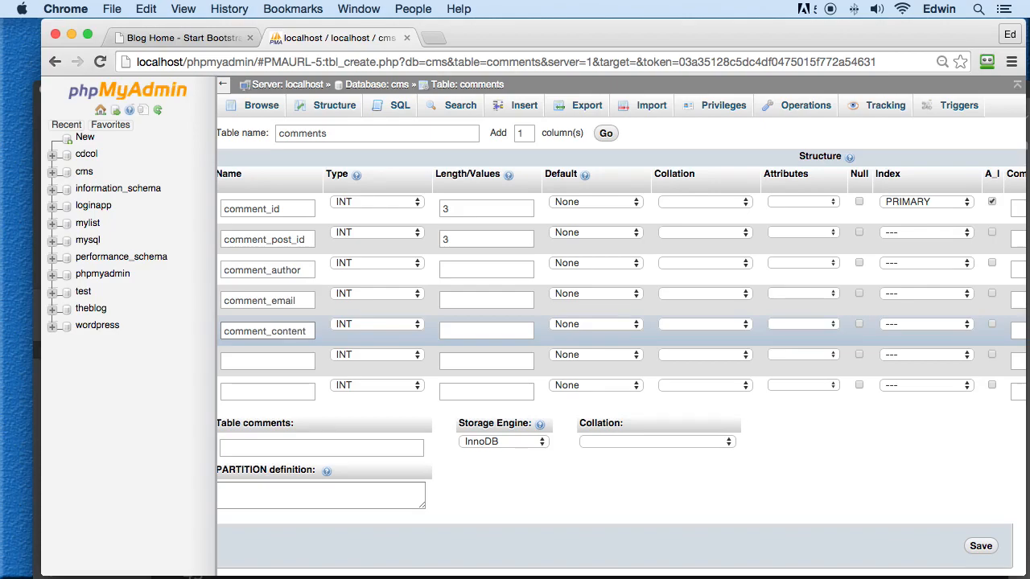
left_click(268, 361)
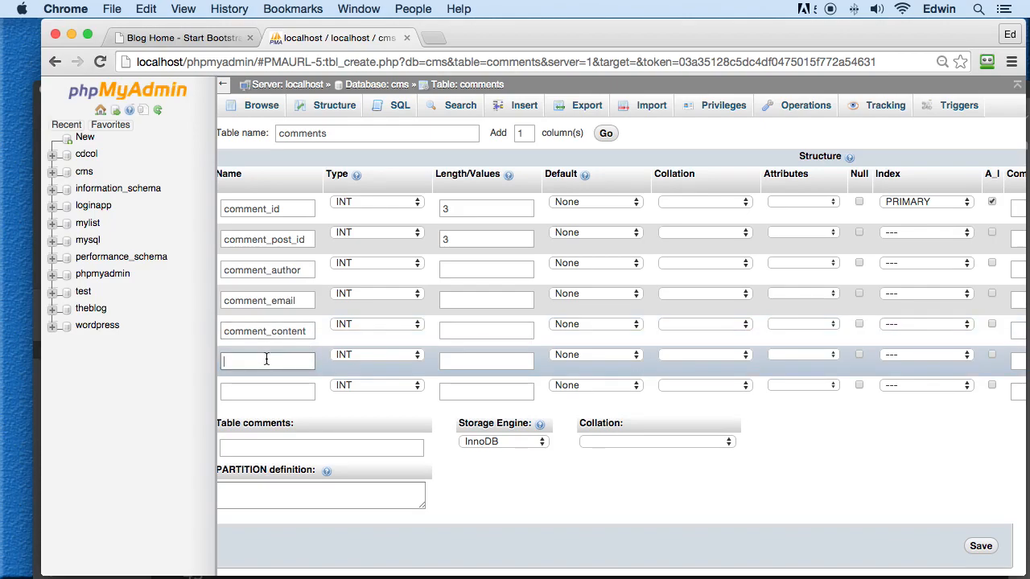
type("comment_a")
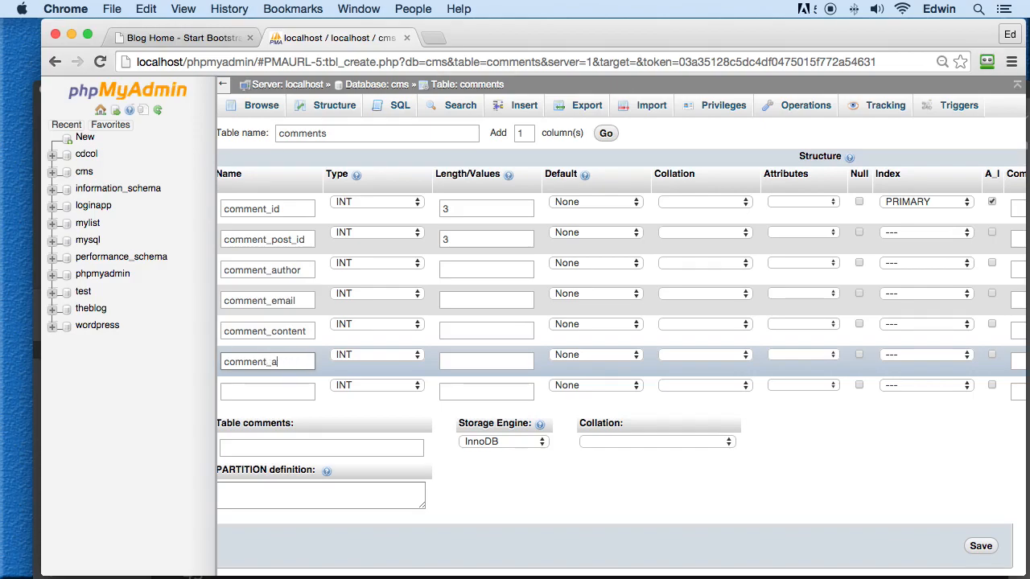
type("status")
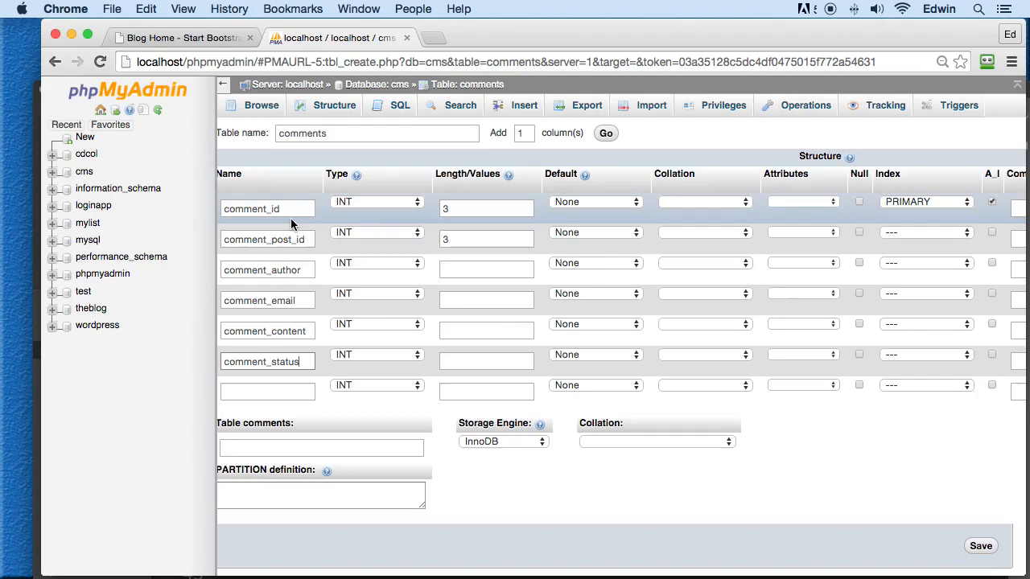
left_click(267, 209)
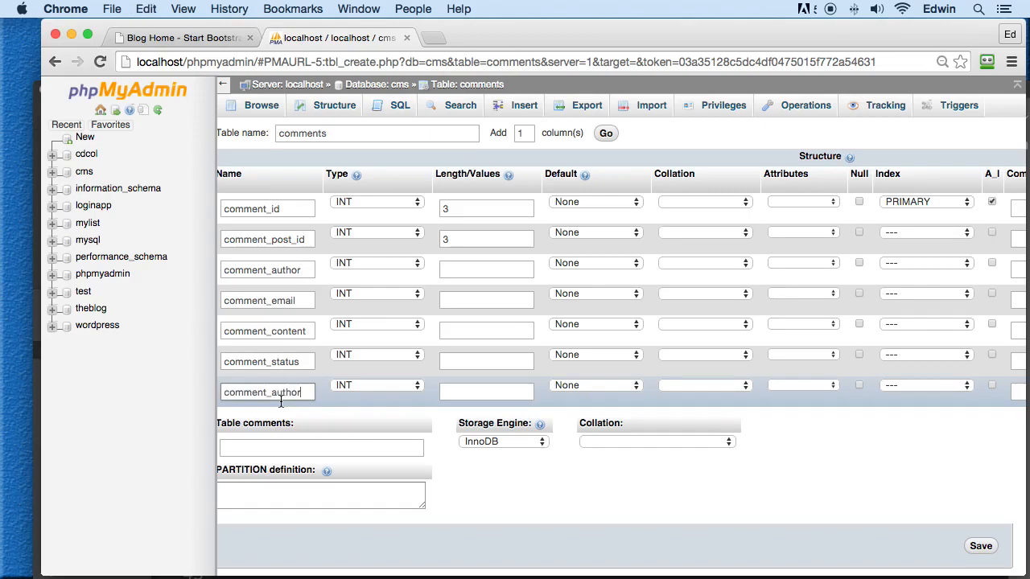
type("comment_dat")
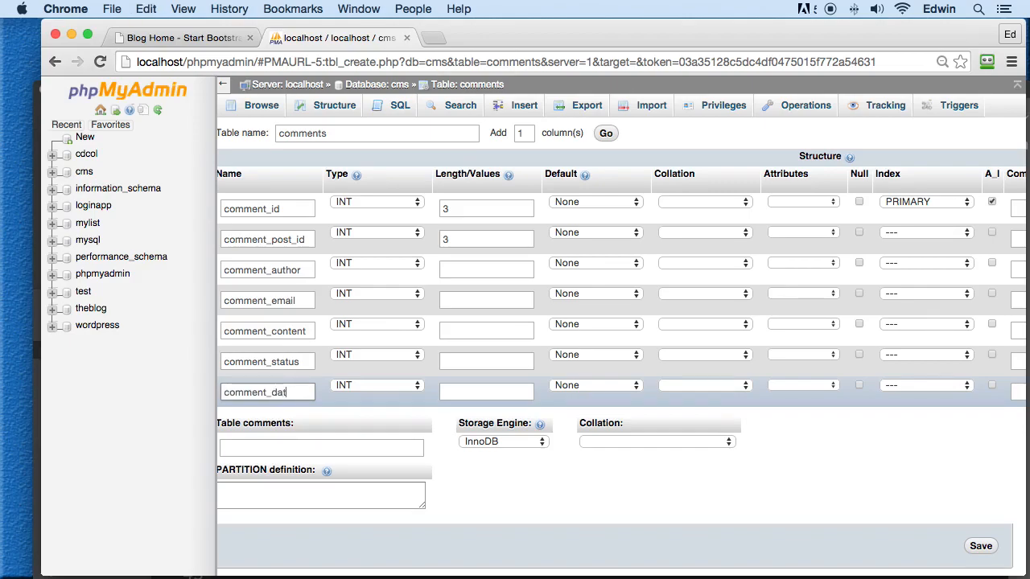
type("e")
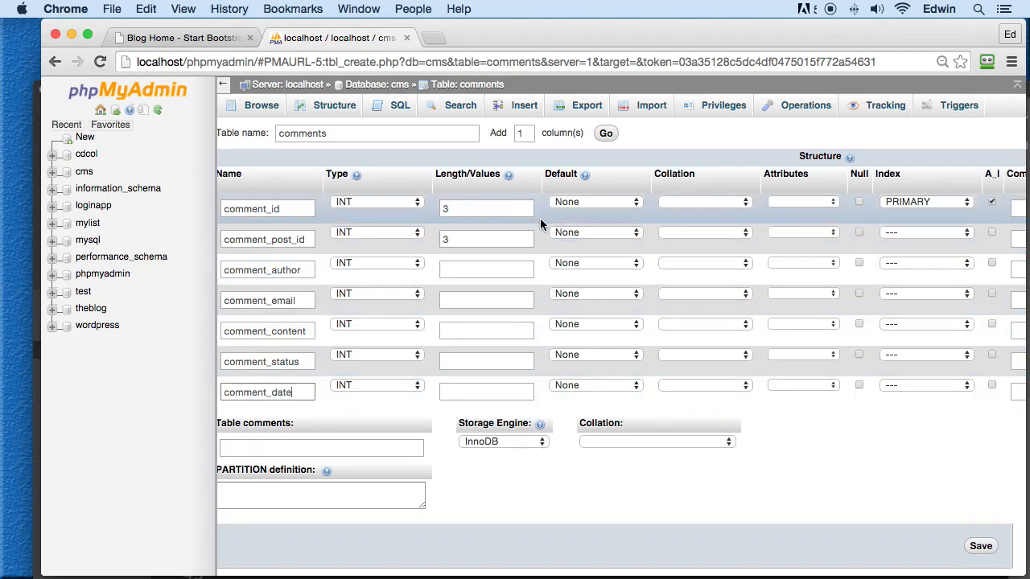
left_click(377, 262)
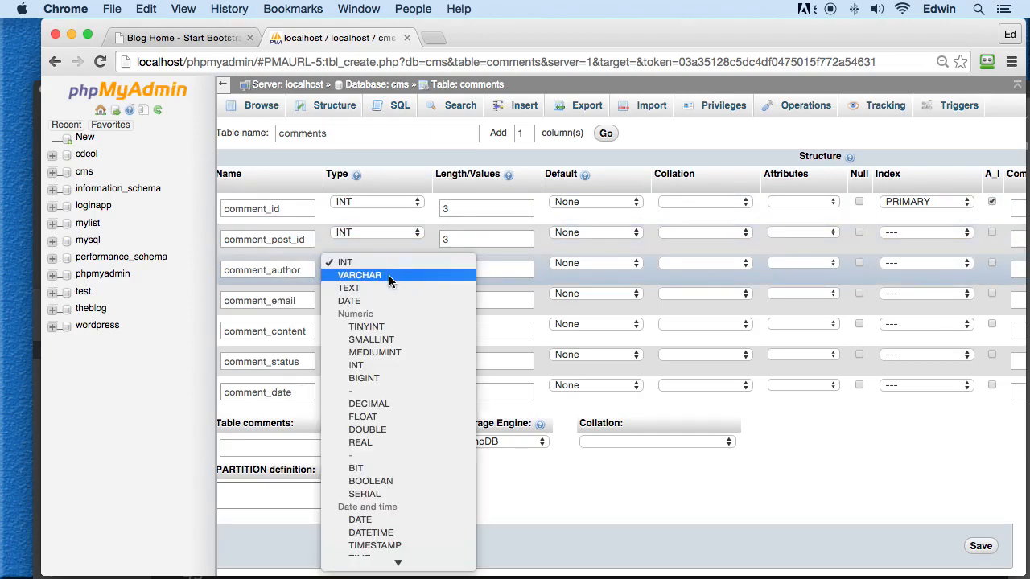
Step: Make author, email and status VARCHAR 255, content TEXT, and date DATE
left_click(360, 275)
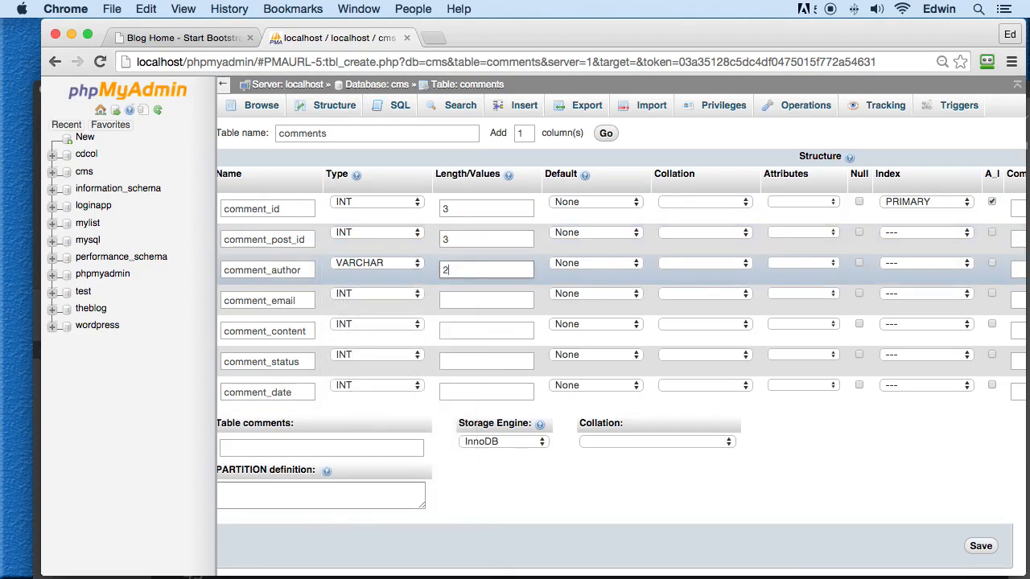
left_click(376, 293)
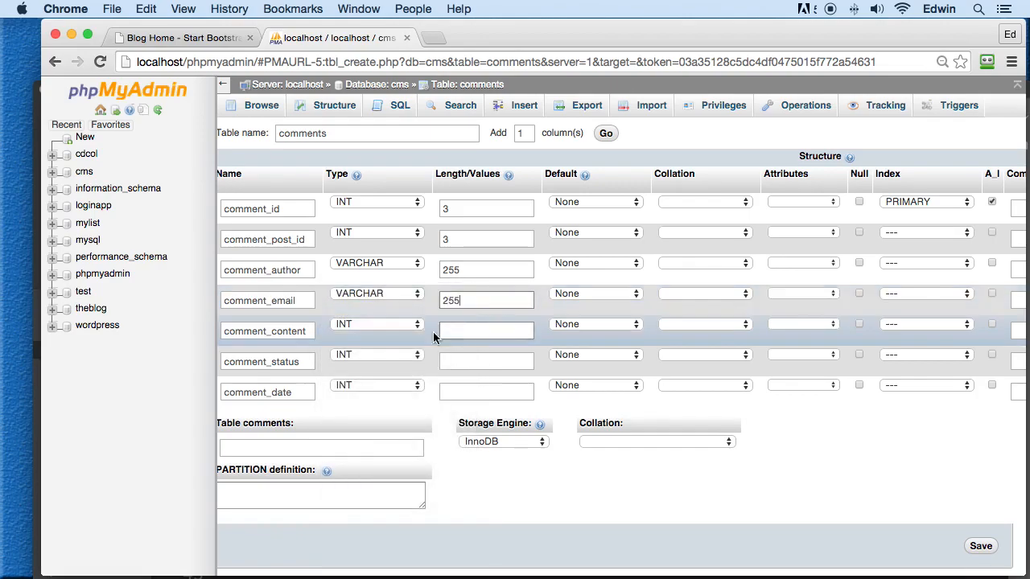
left_click(376, 323)
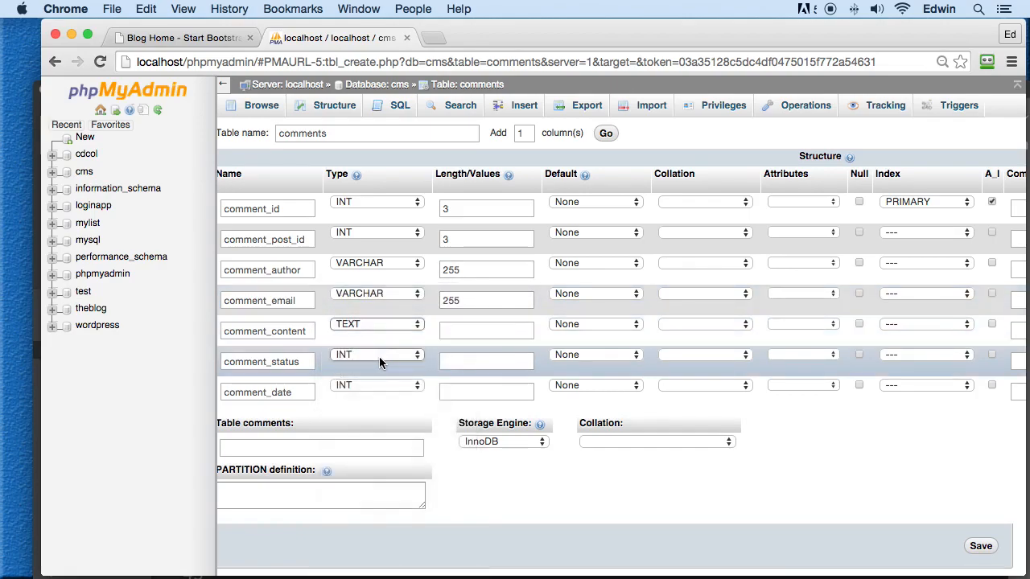
left_click(376, 354)
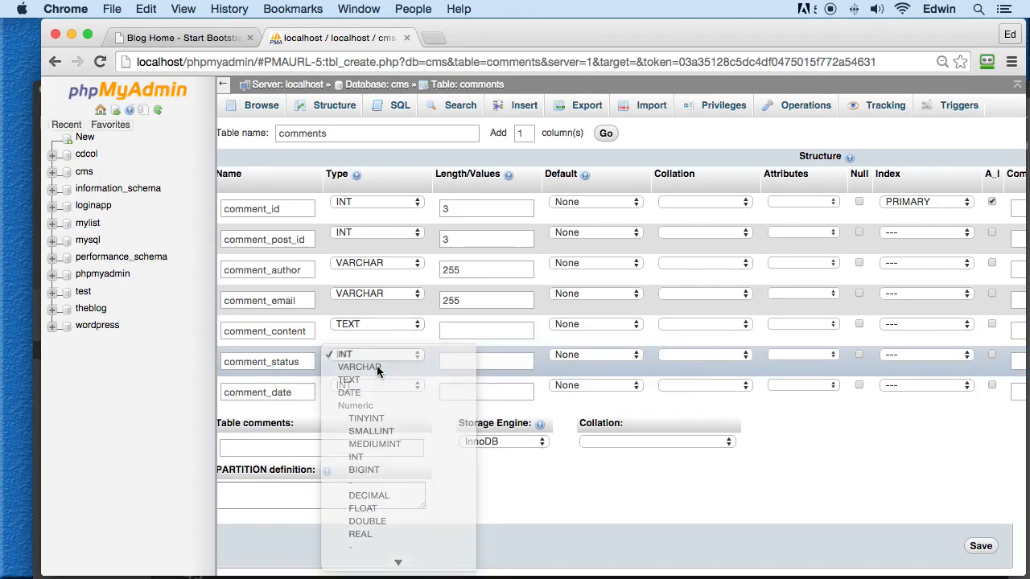
left_click(359, 367)
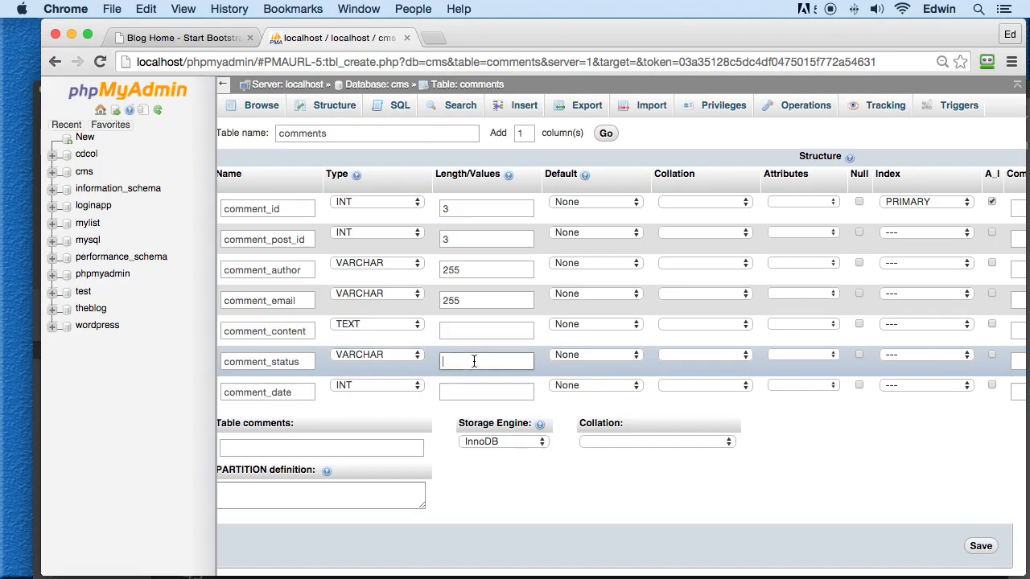
type("25")
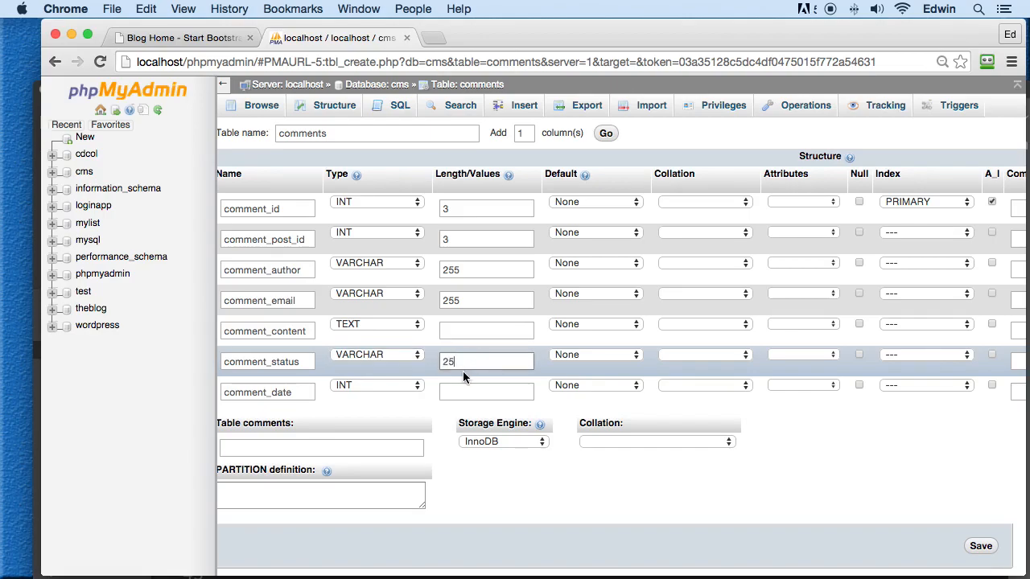
left_click(376, 385)
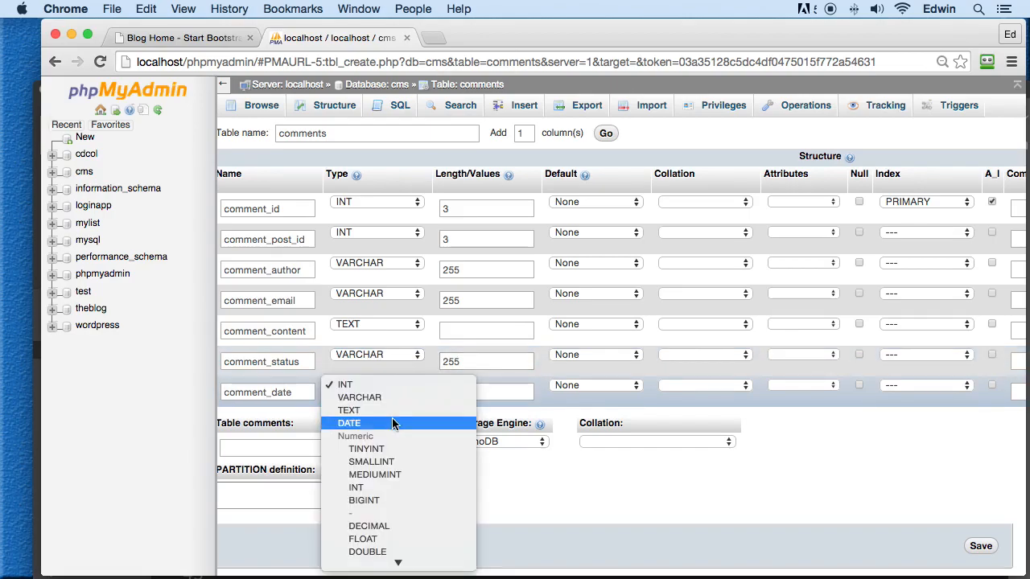
left_click(349, 423)
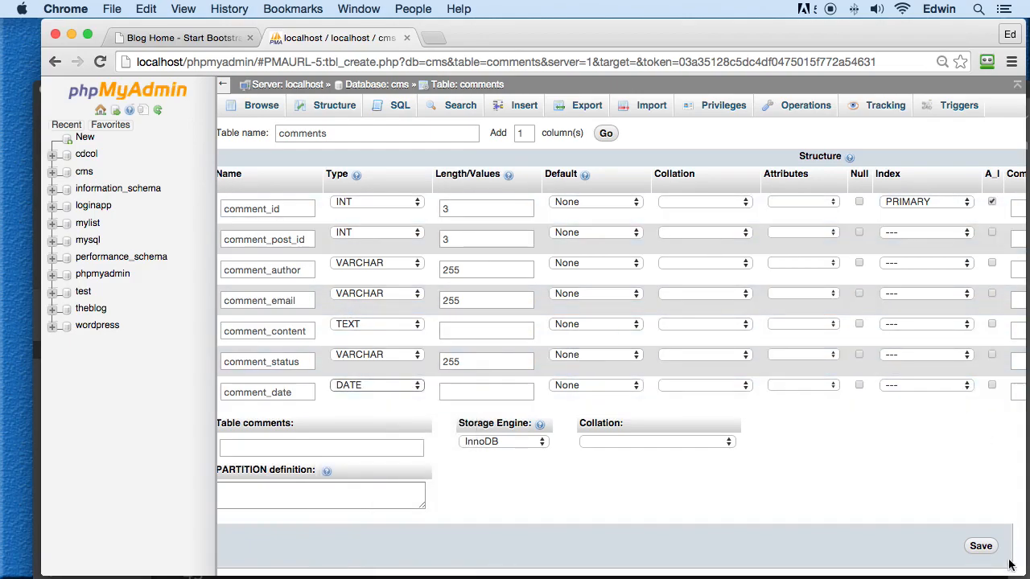
mouse_move(589, 475)
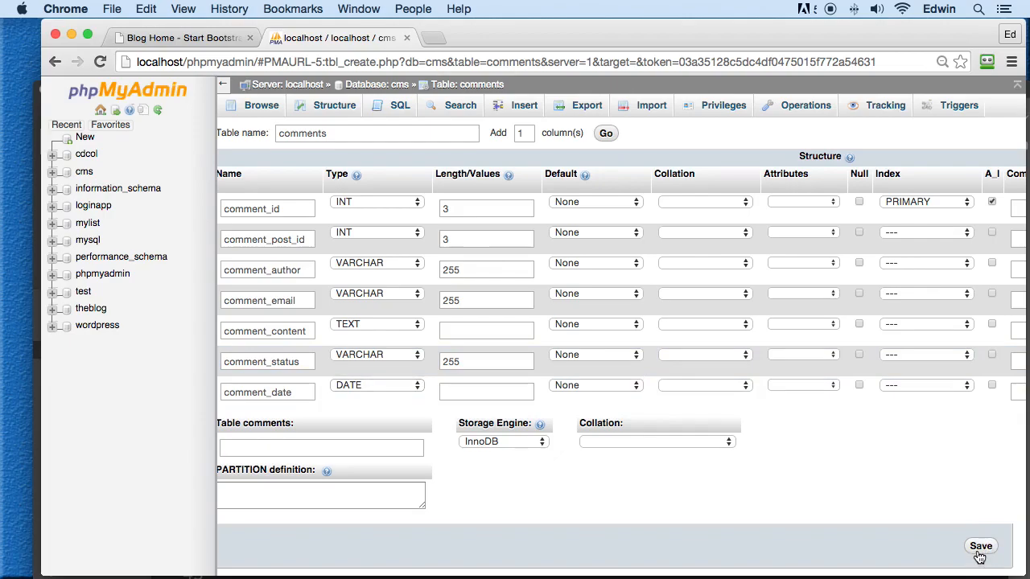
Step: Save the comments table and bring up its Insert row form
left_click(981, 545)
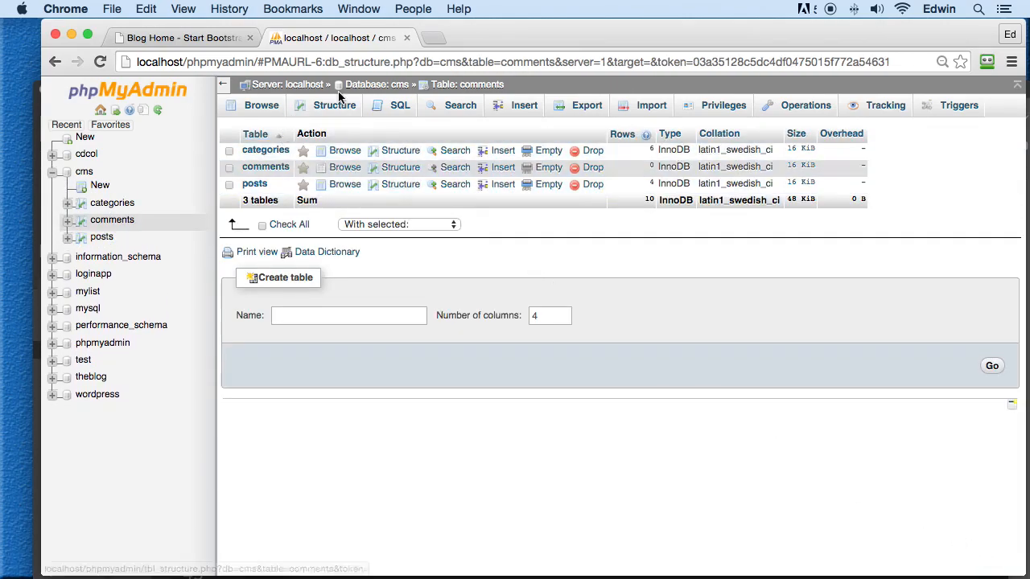
mouse_move(333, 105)
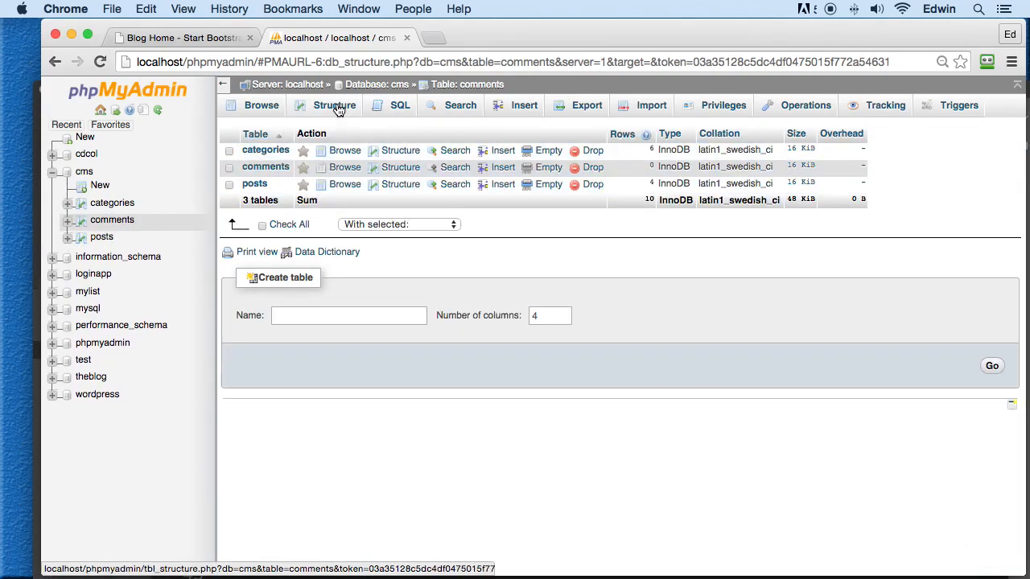
left_click(524, 105)
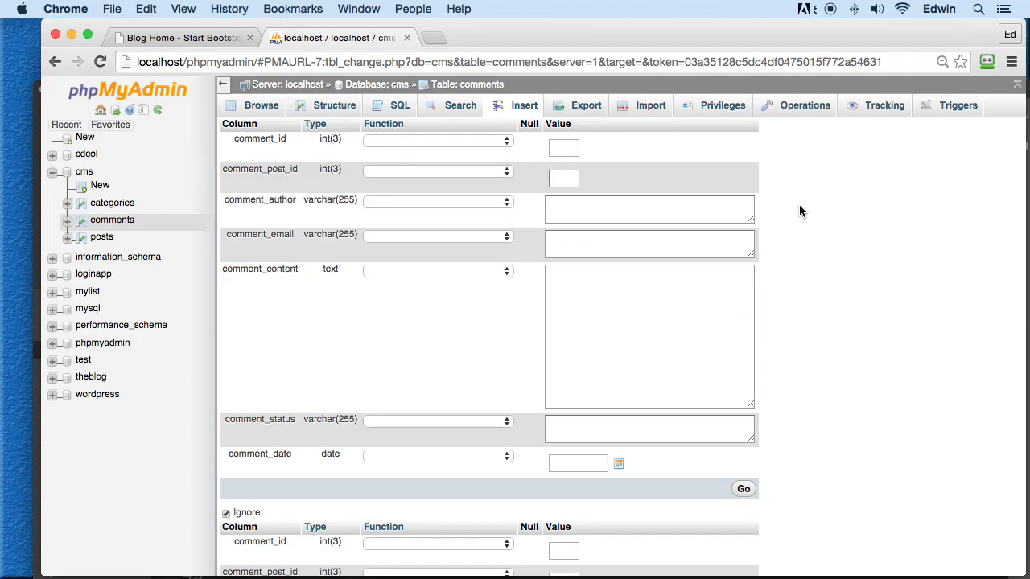
Step: Enter comment_post_id 10 plus the author name and email address
left_click(563, 177)
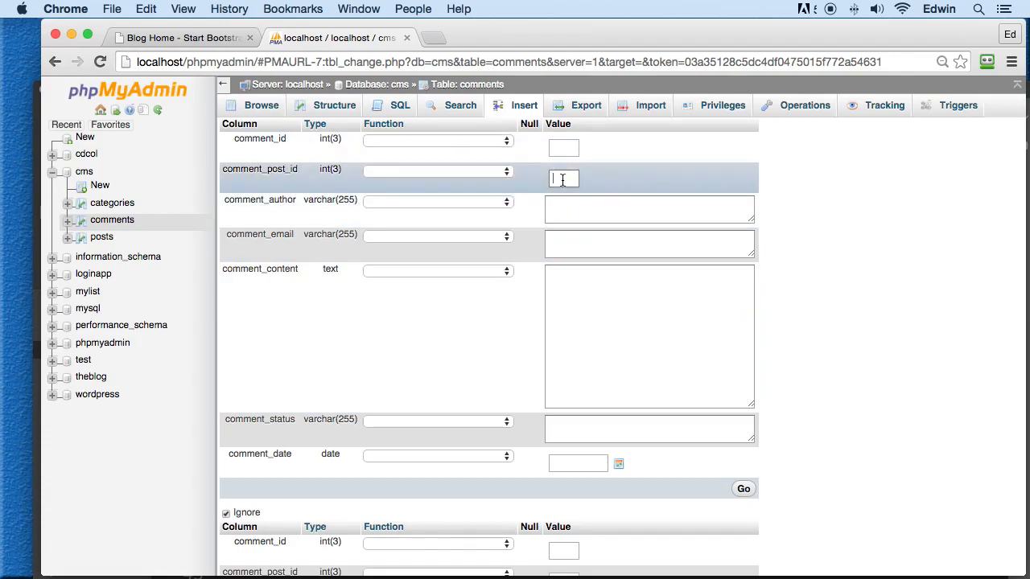
type("1")
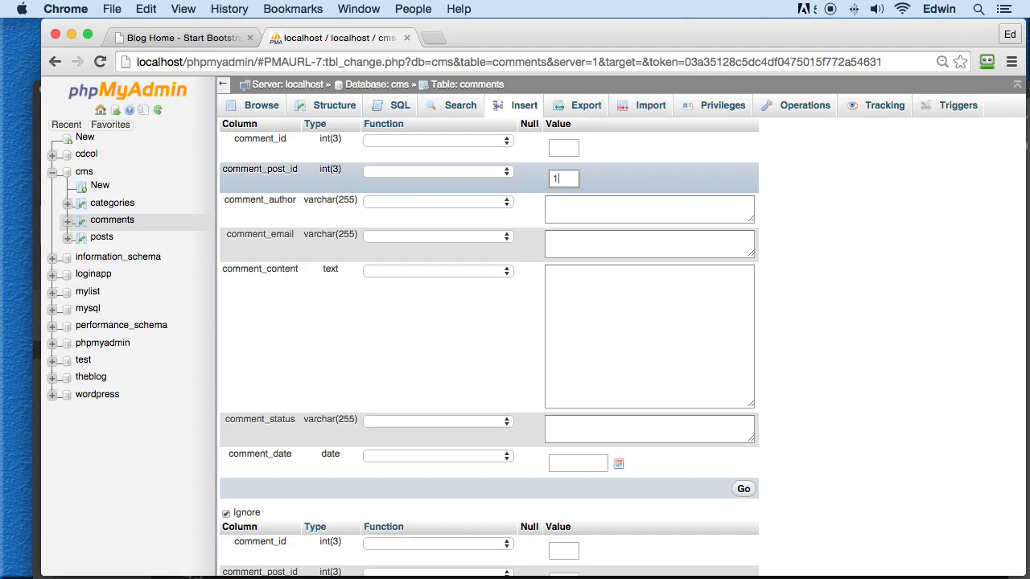
type("0")
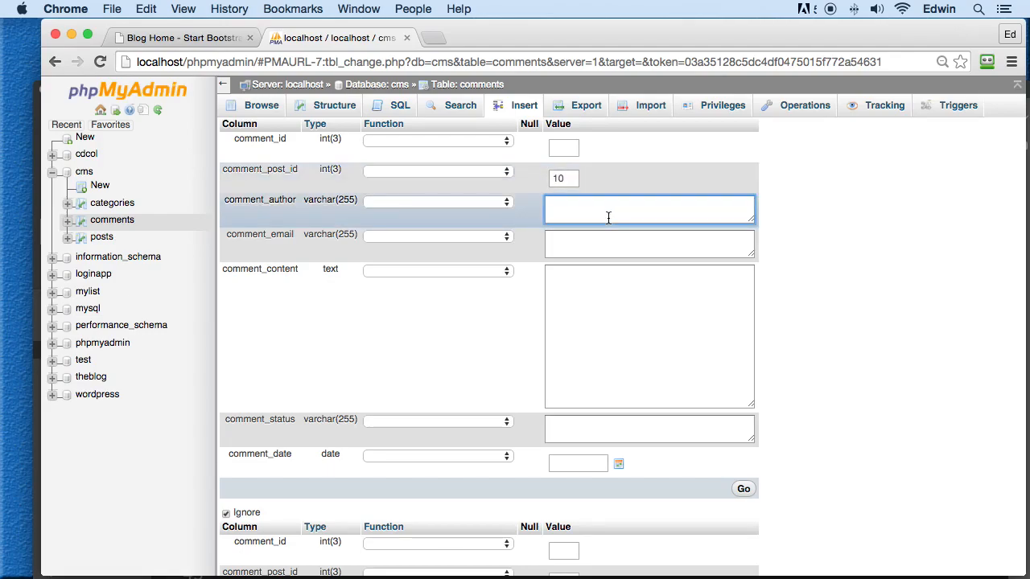
type("Edwin D")
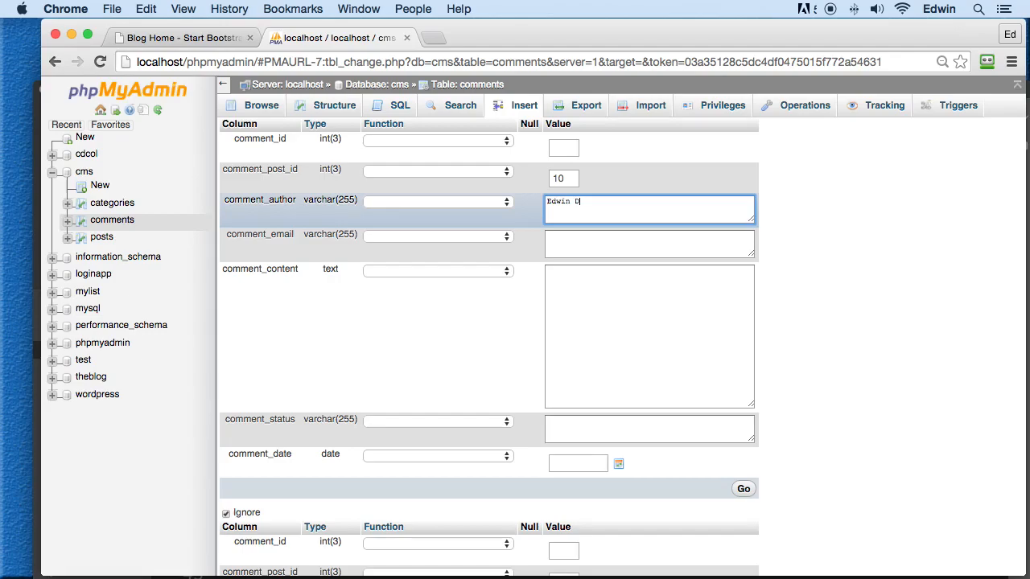
type("ed")
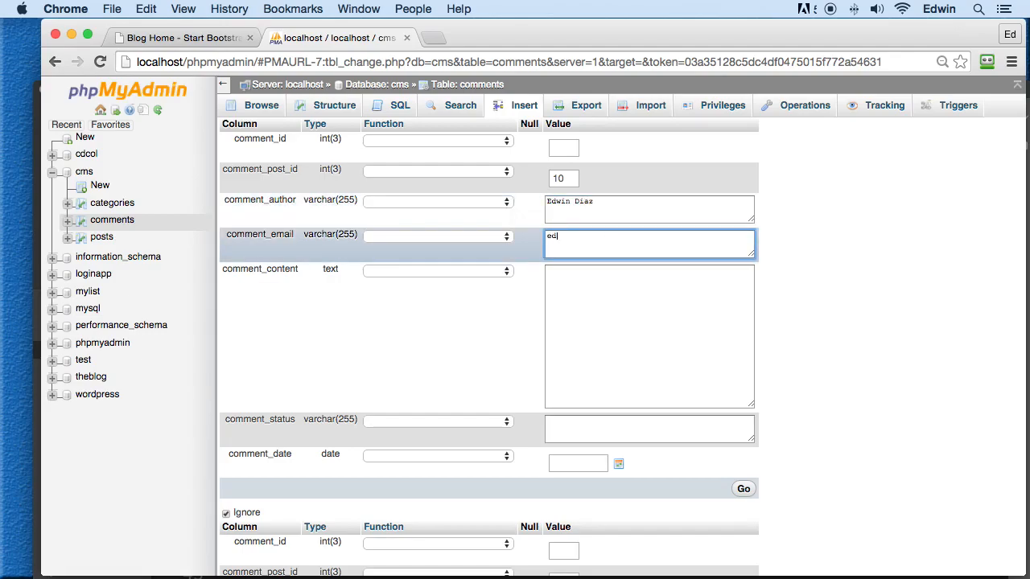
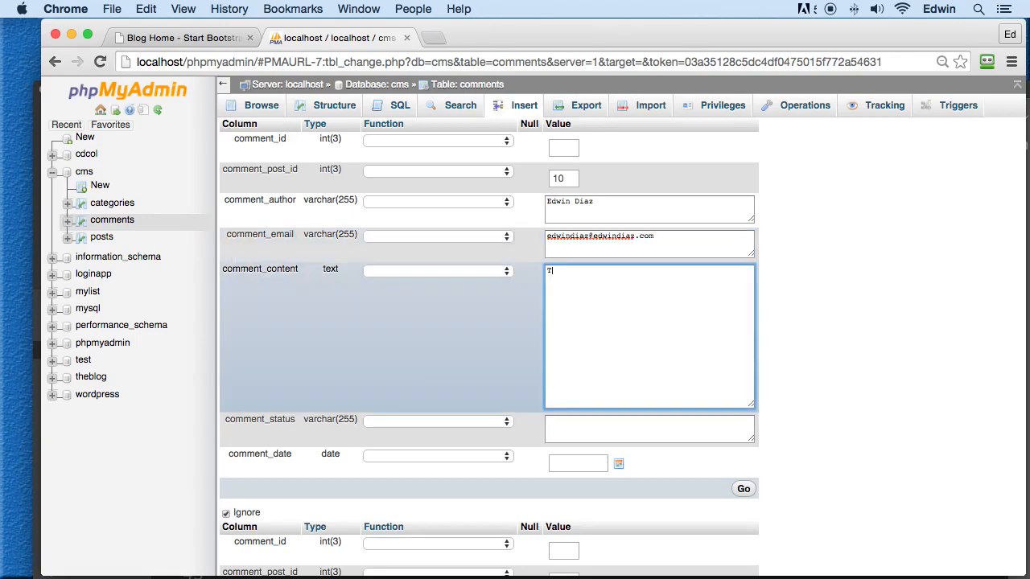
Step: Add example content, approved status and date 2015-02-27, then insert the row
type("This just an exam")
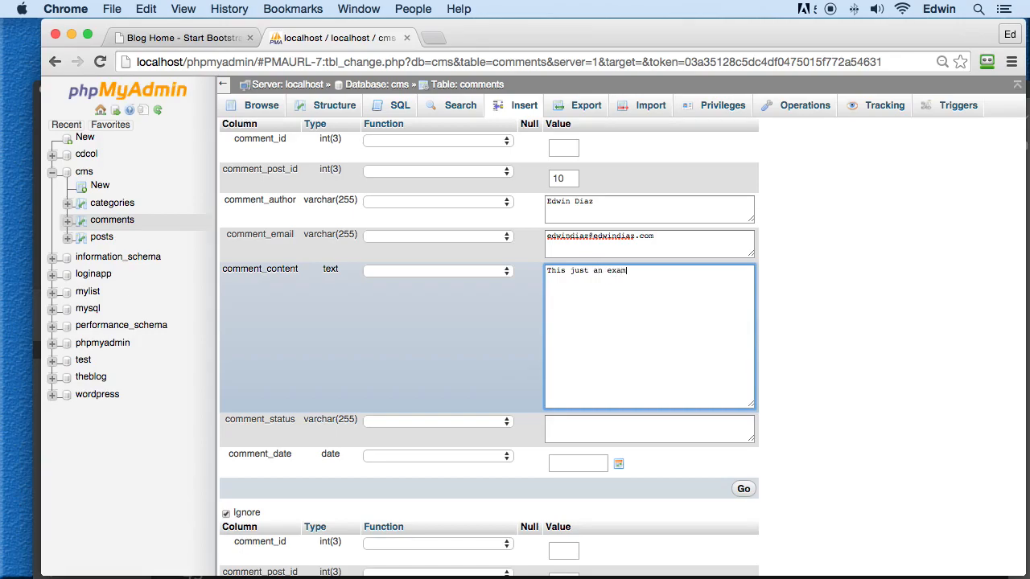
type("ple content")
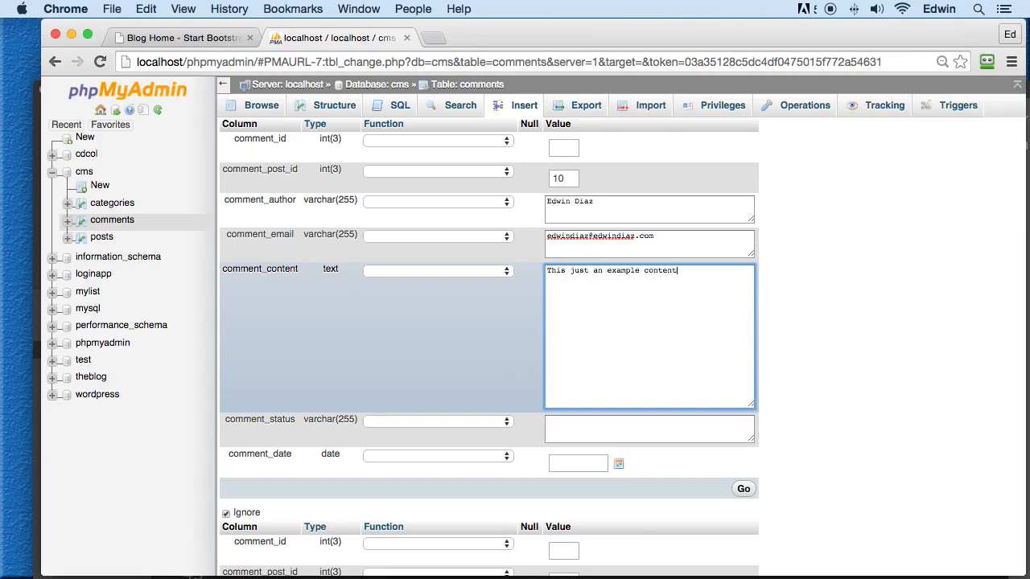
type(", thank you")
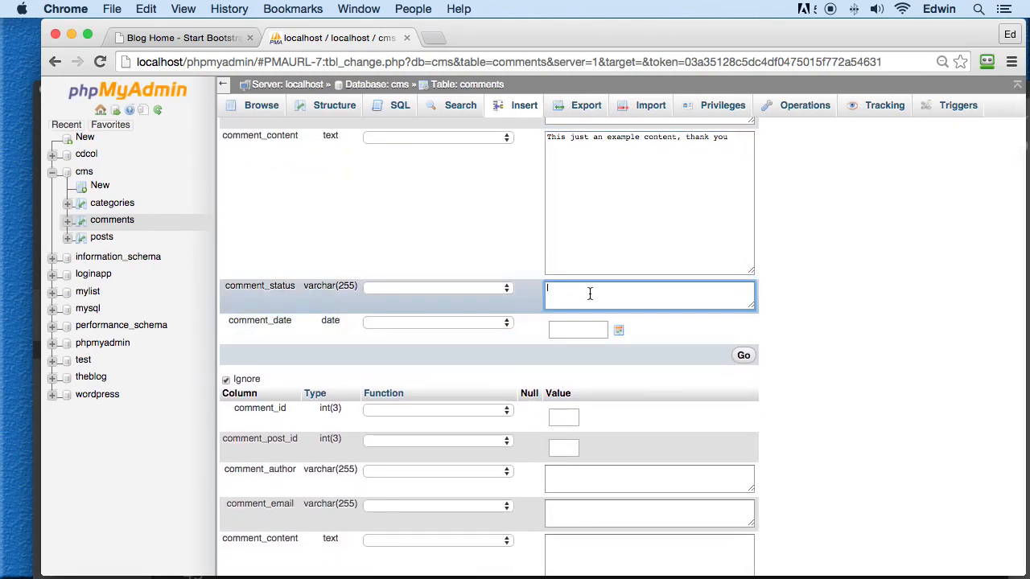
type("approved")
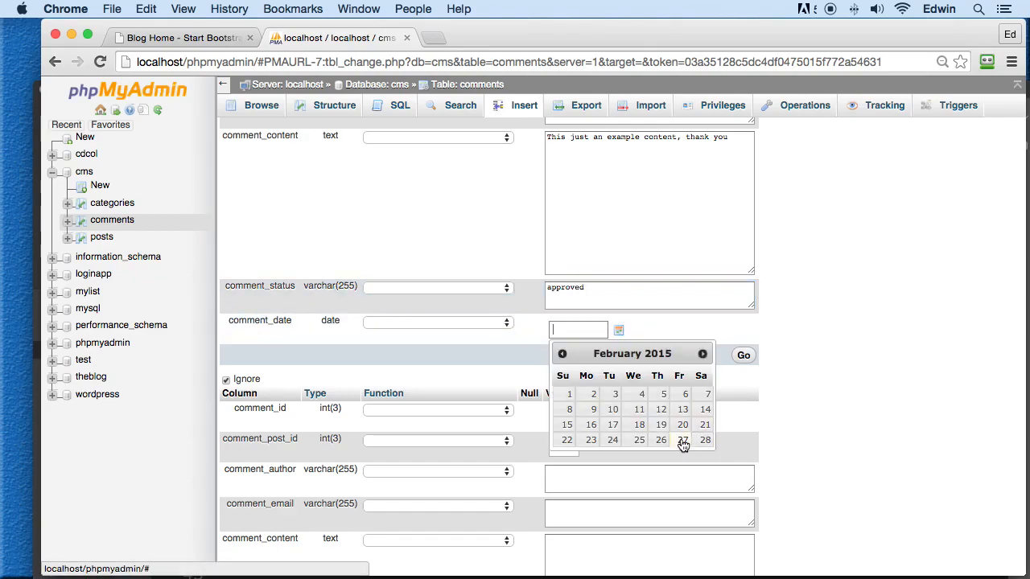
left_click(682, 439)
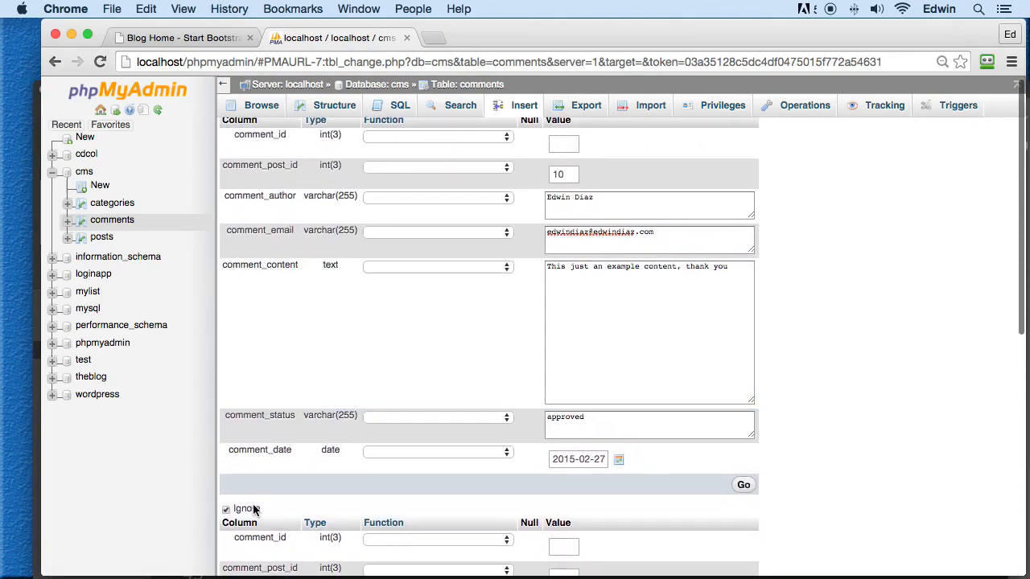
scroll("down", 3)
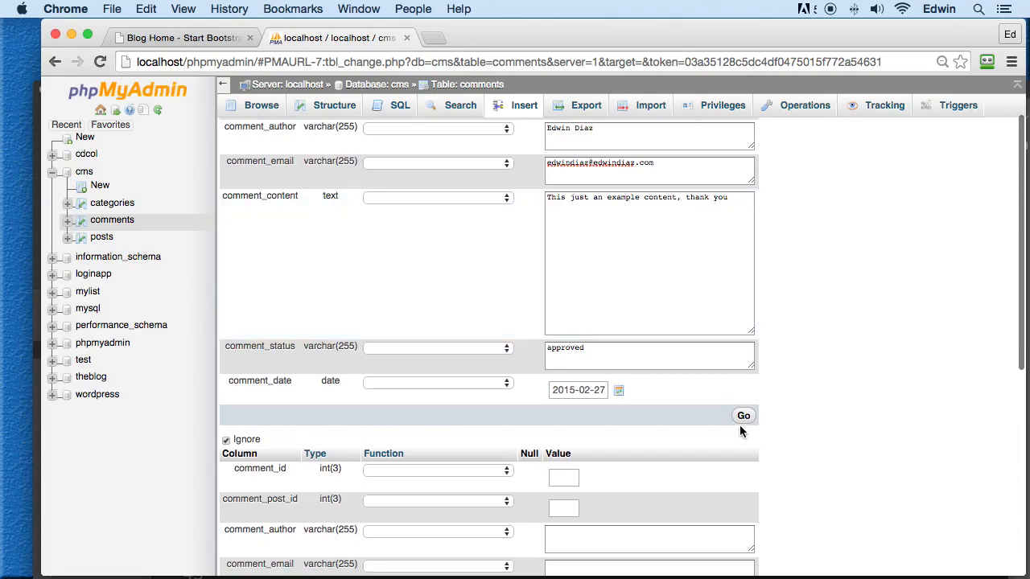
left_click(743, 415)
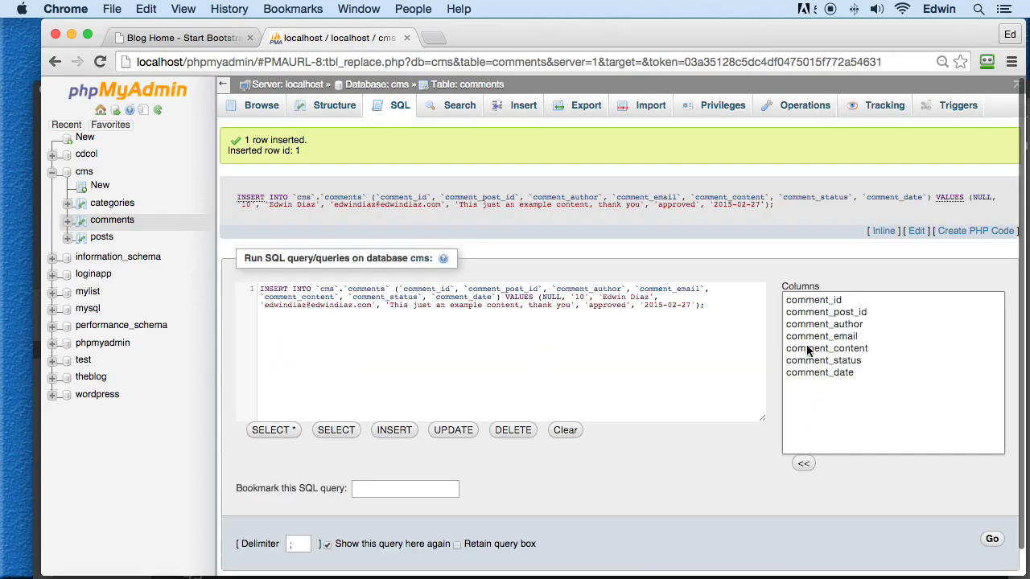